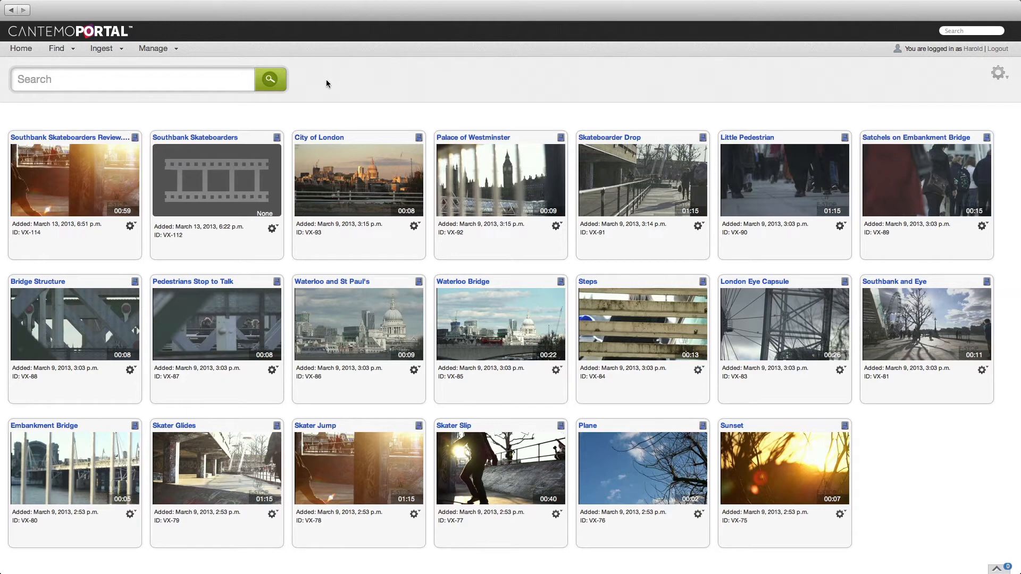
Search the portal for 'eye' and add London Eye Capsule to the media bin.
{"action": "type", "text": "e"}
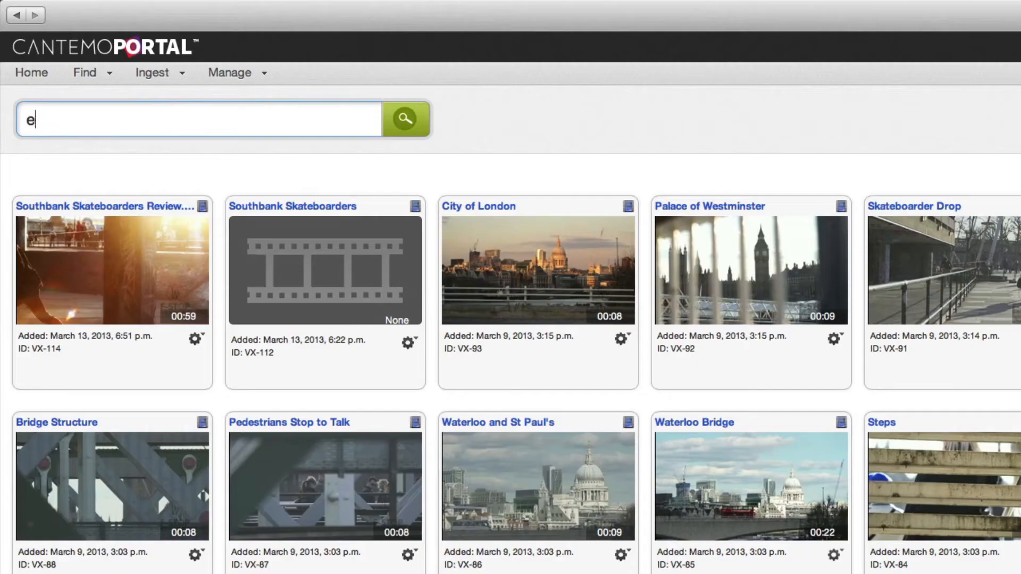
{"action": "type", "text": "ye"}
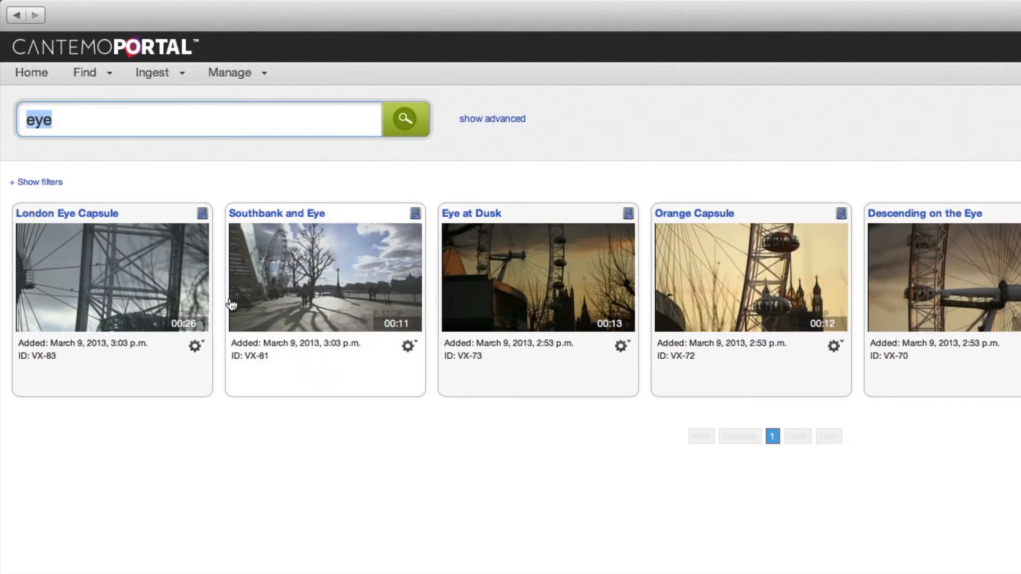
{"action": "left_click", "coordinate": [196, 346]}
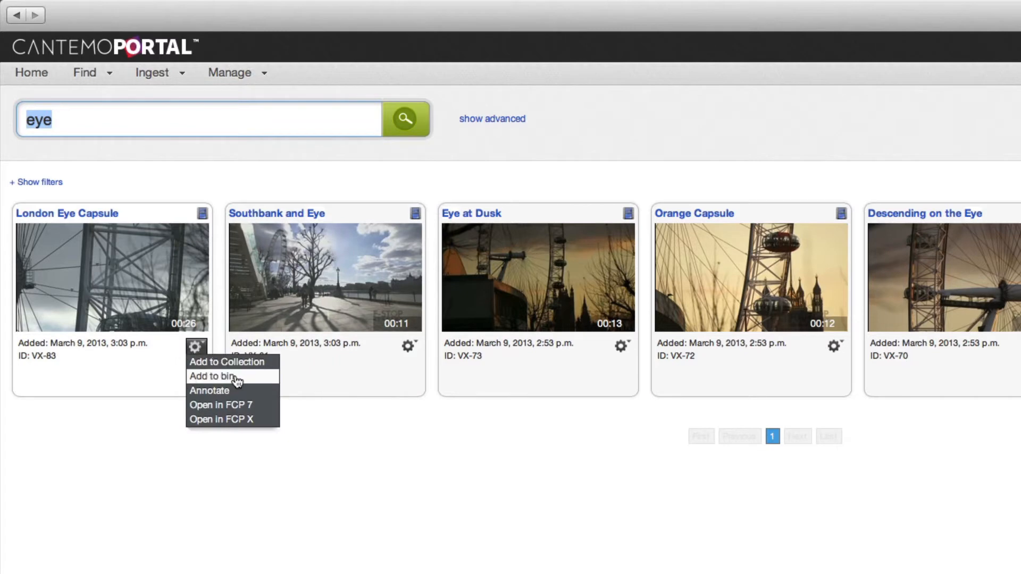
{"action": "left_click", "coordinate": [210, 376]}
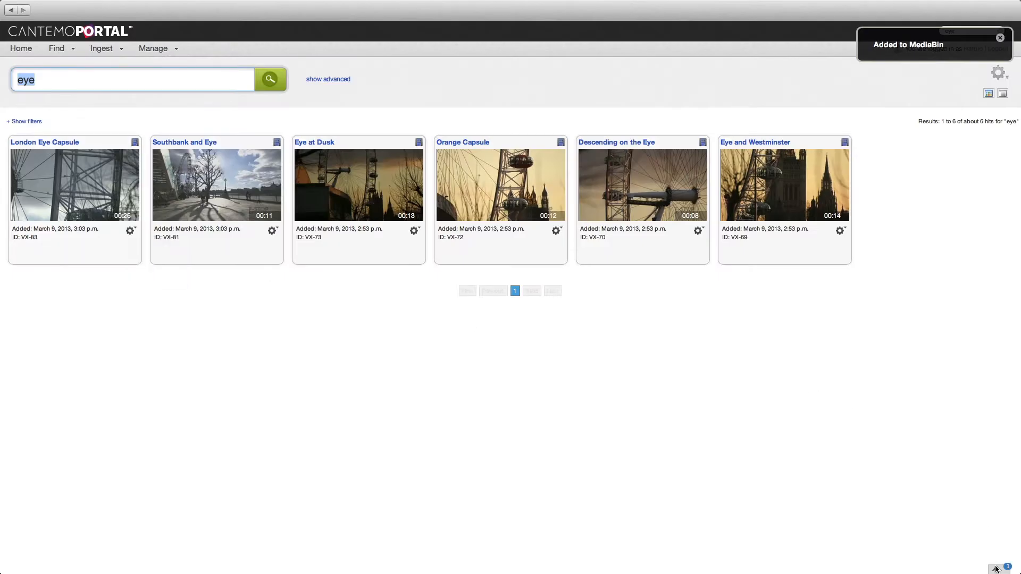
Add the other five selected eye clips to the media bin.
{"action": "left_click", "coordinate": [1008, 566]}
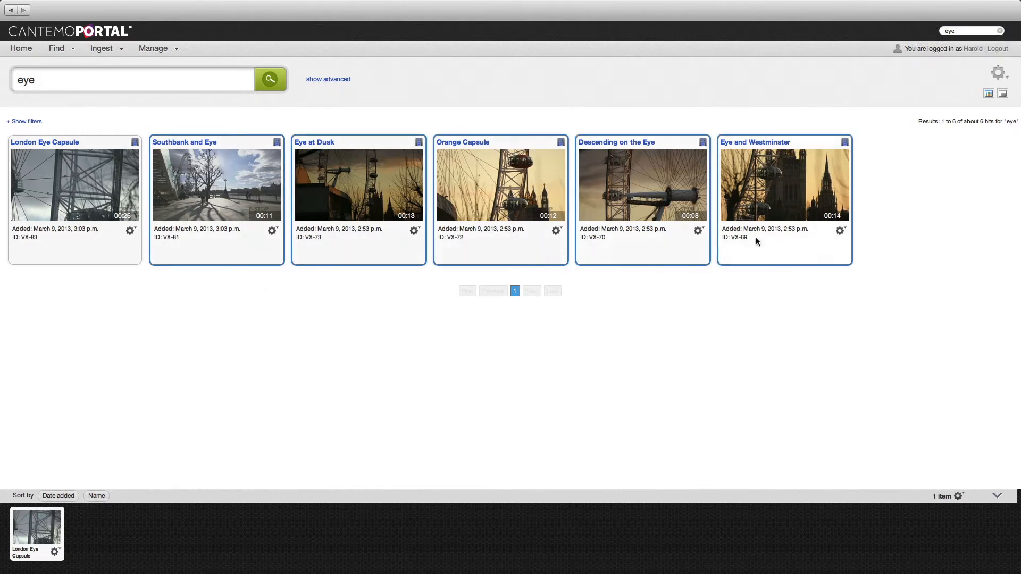
{"action": "left_click", "coordinate": [840, 231]}
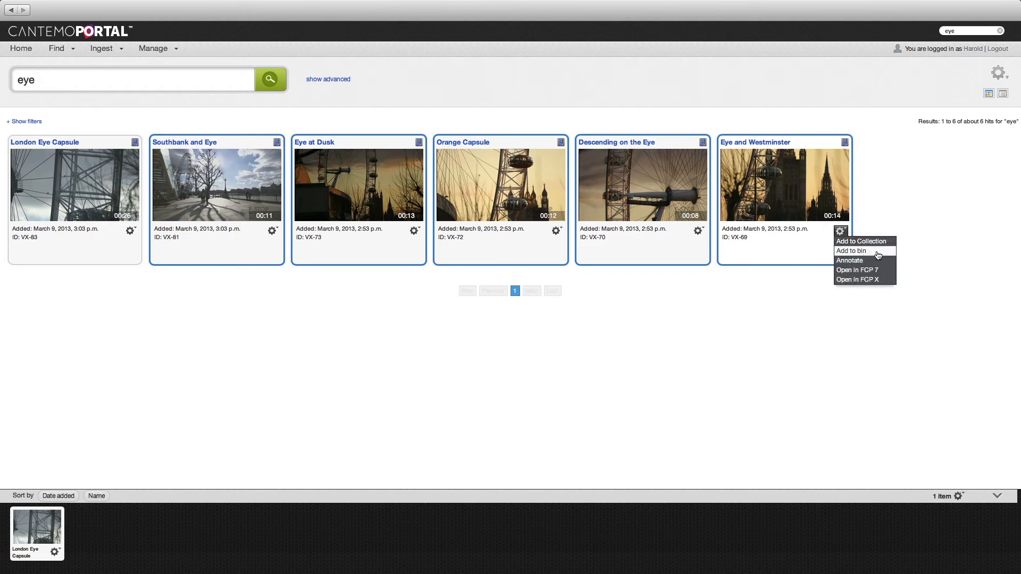
{"action": "left_click", "coordinate": [852, 250]}
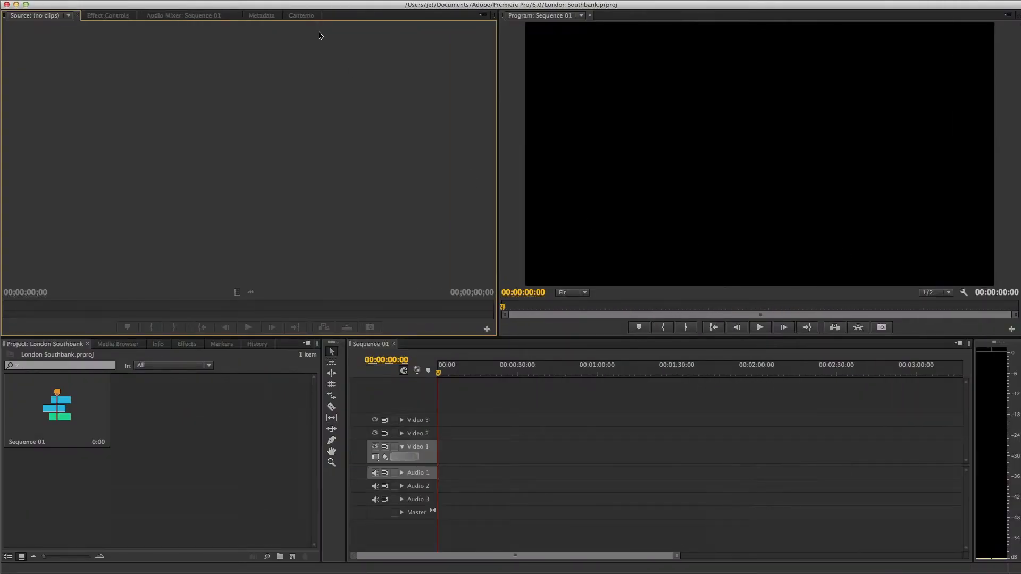
Save the portal login credentials in the Cantemo panel settings.
{"action": "left_click", "coordinate": [301, 15]}
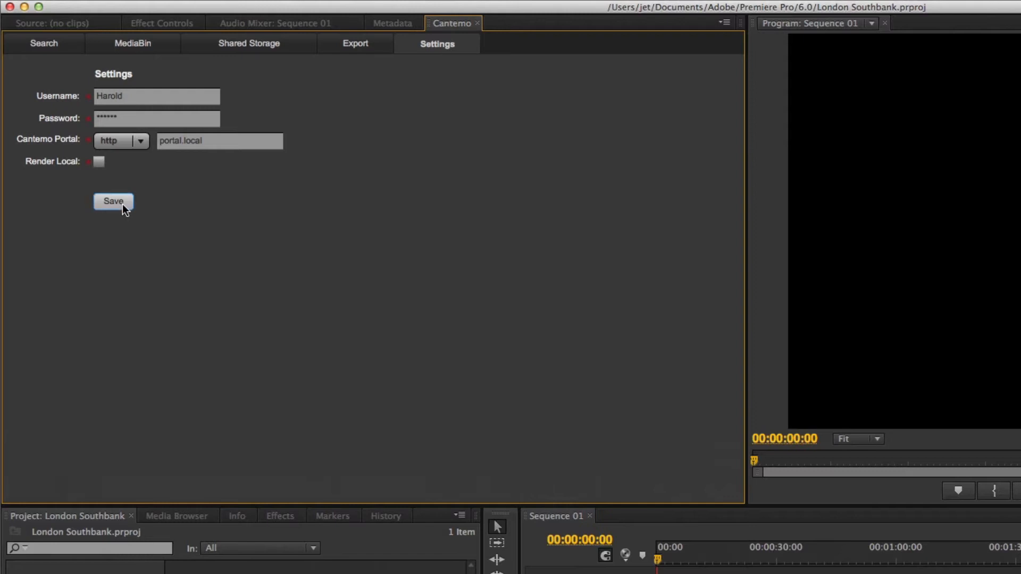
{"action": "left_click", "coordinate": [113, 201]}
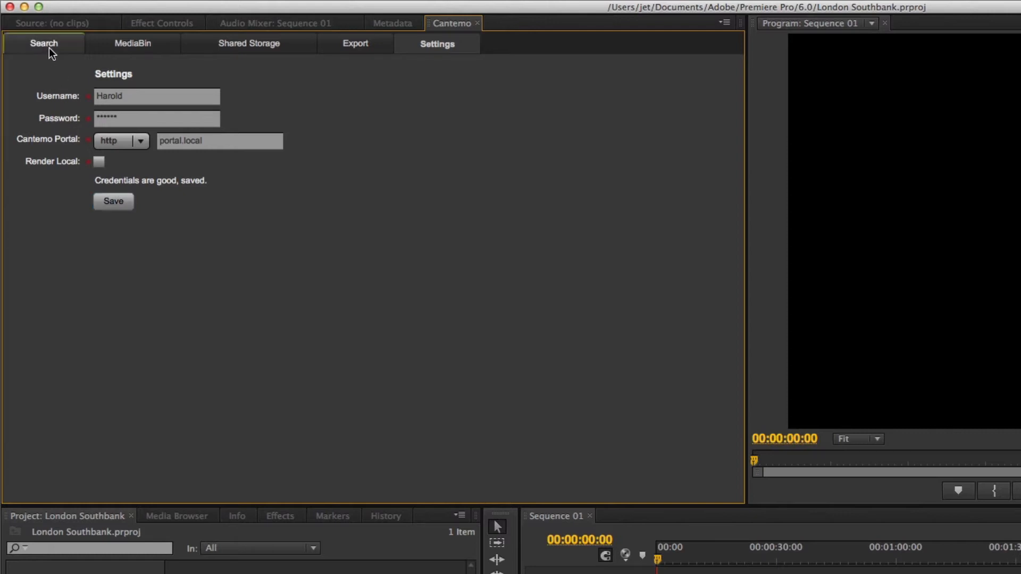
Search the Cantemo portal for 'westminster' clips.
{"action": "left_click", "coordinate": [43, 43]}
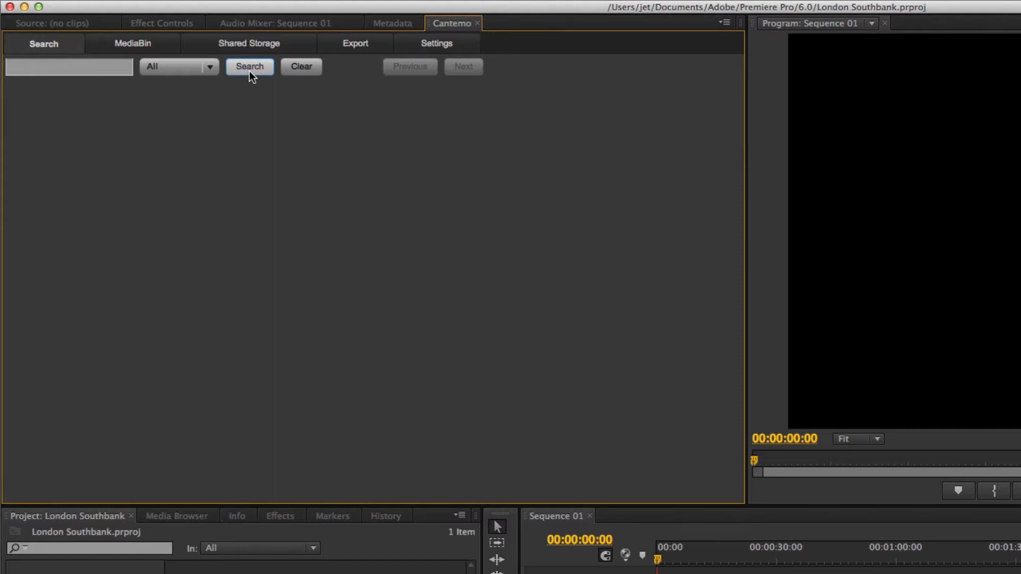
{"action": "left_click", "coordinate": [249, 67]}
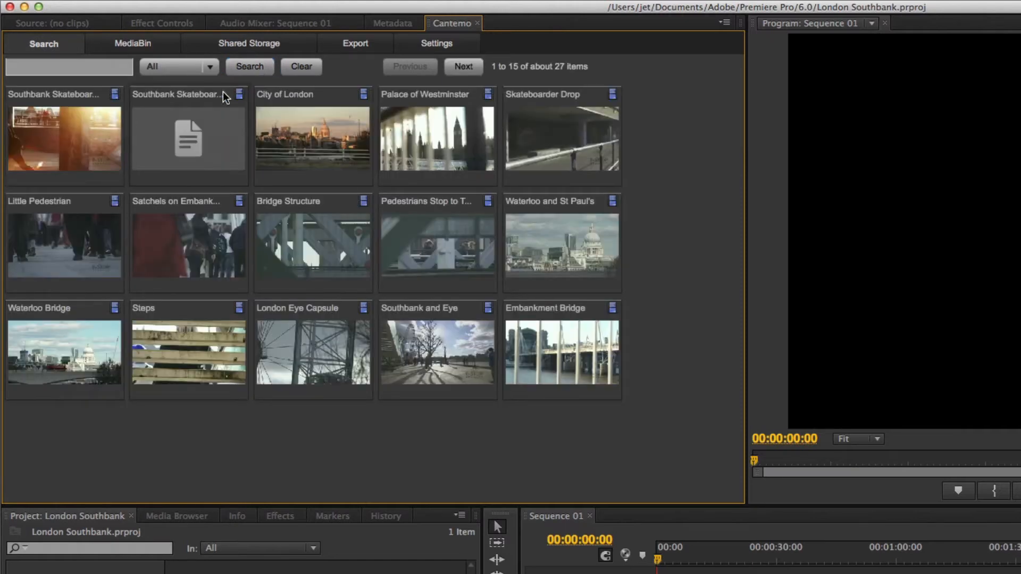
{"action": "type", "text": "westmins"}
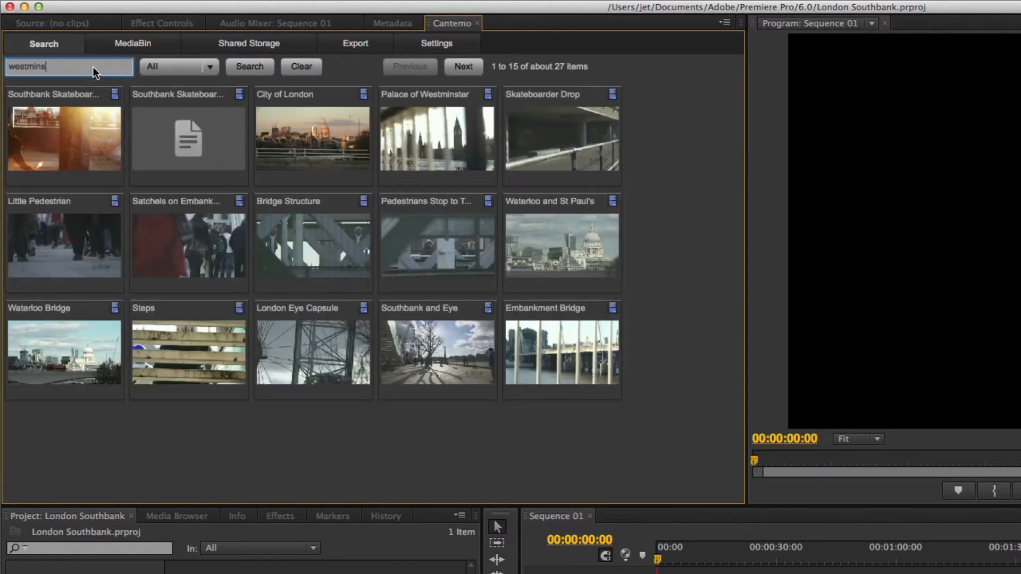
{"action": "left_click", "coordinate": [249, 67]}
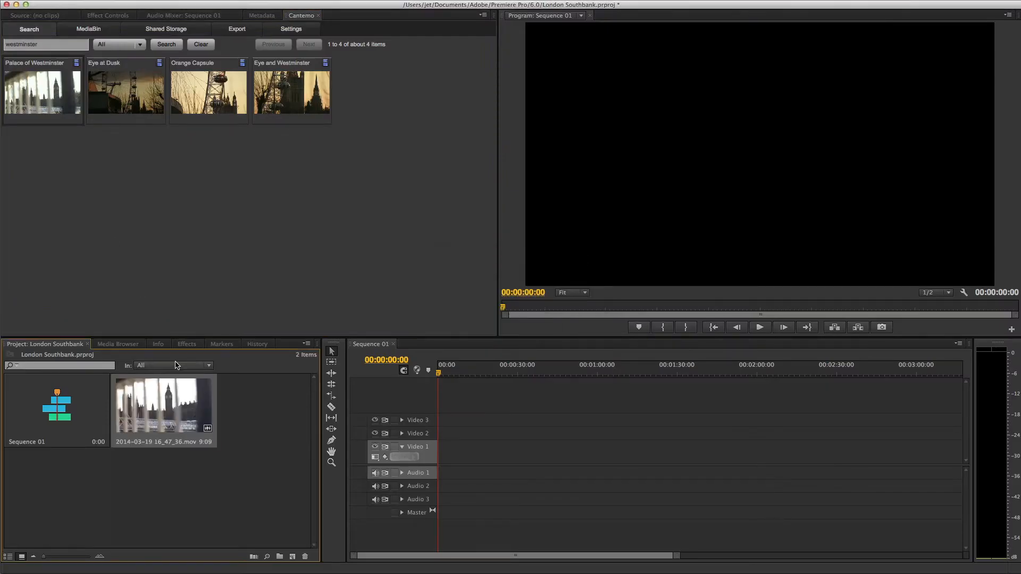
{"action": "mouse_move", "coordinate": [162, 405]}
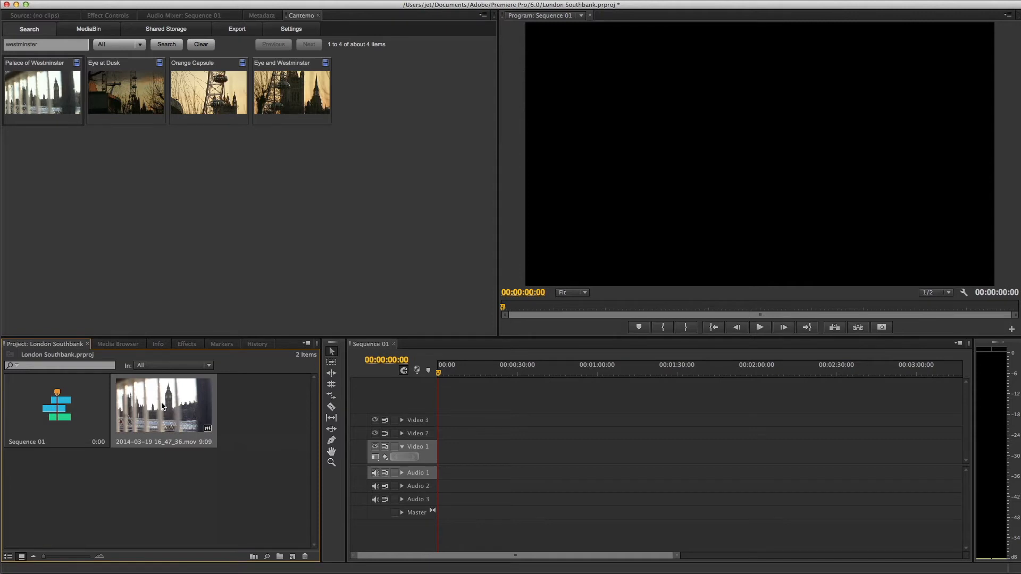
Play the Westminster clip in the Source monitor, then return to the Cantemo results.
{"action": "double_click", "coordinate": [163, 404]}
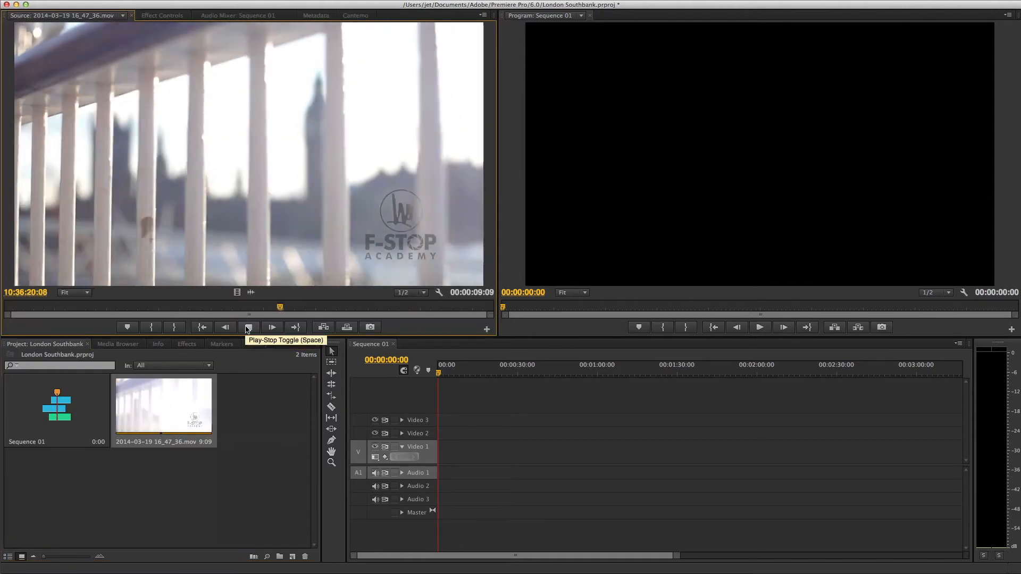
{"action": "left_click", "coordinate": [250, 327]}
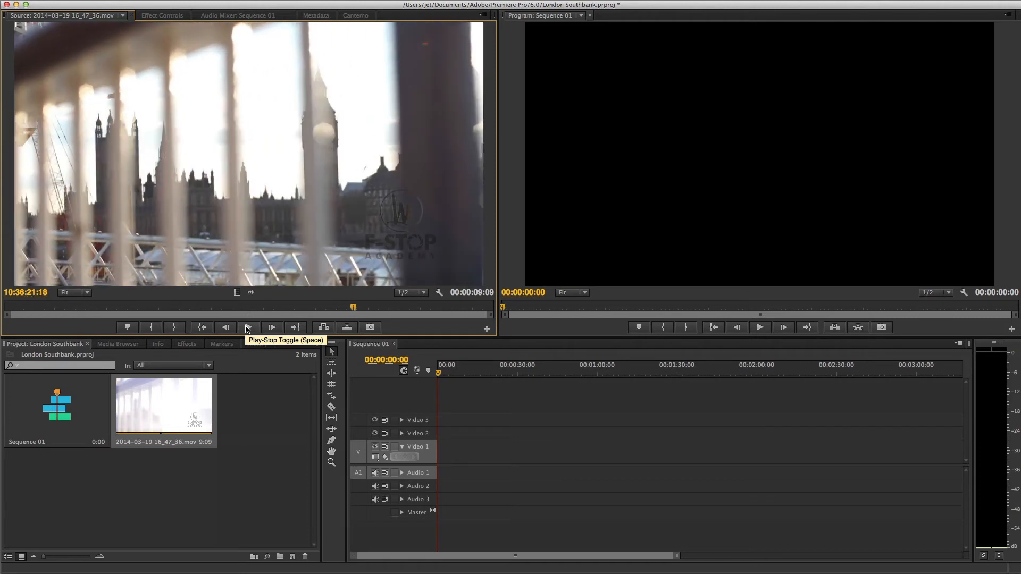
{"action": "left_click", "coordinate": [355, 15]}
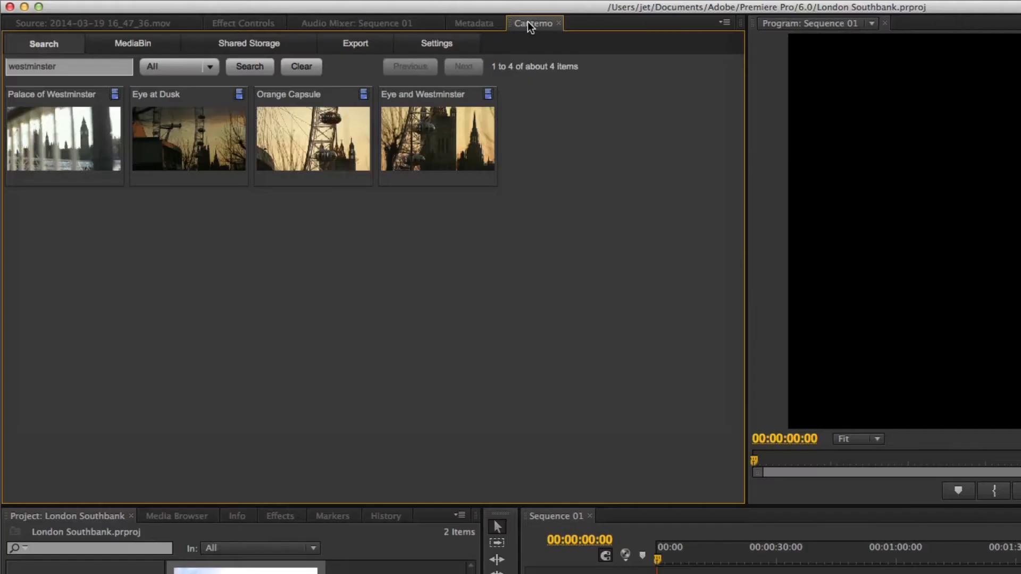
Show the eye clips collected in the Cantemo MediaBin tab.
{"action": "left_click", "coordinate": [132, 43]}
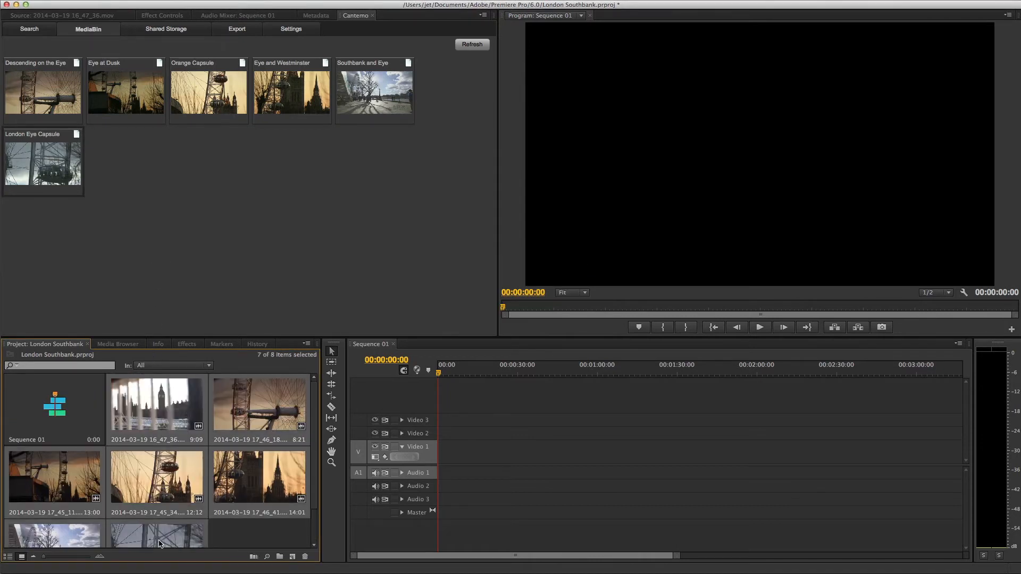
{"action": "mouse_move", "coordinate": [174, 539]}
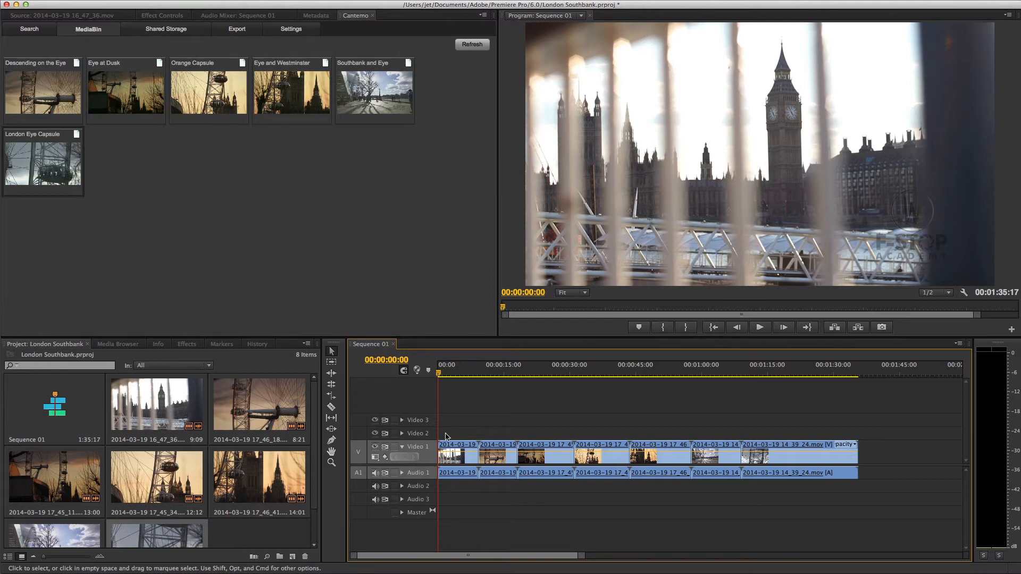
{"action": "left_click", "coordinate": [570, 365]}
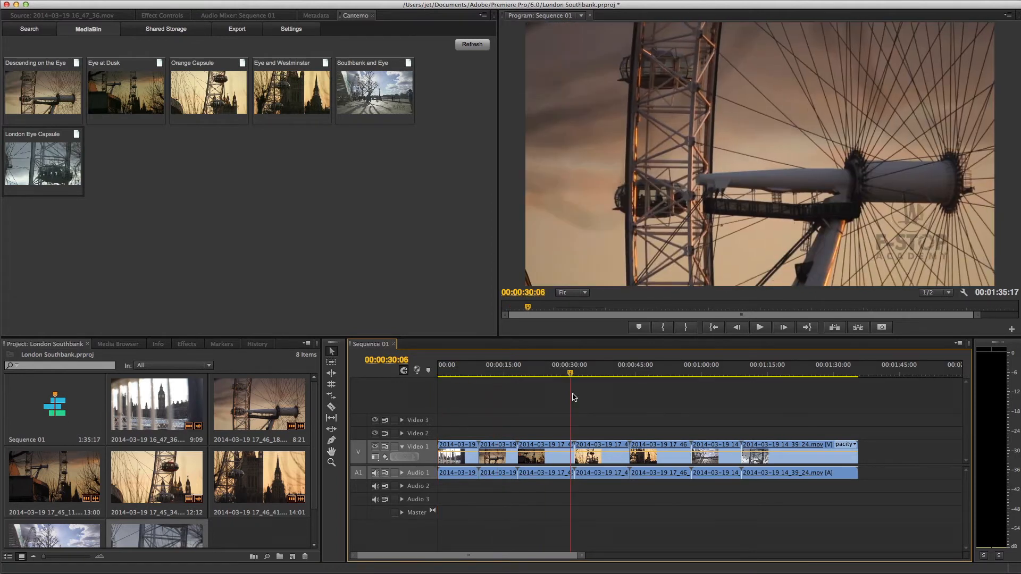
{"action": "left_click", "coordinate": [786, 372]}
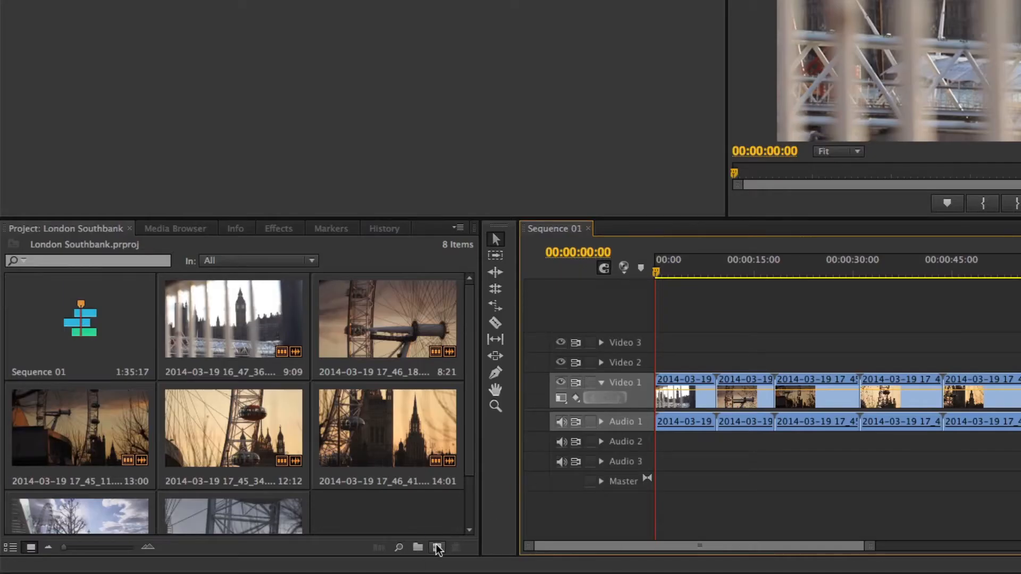
Create a new adjustment layer and place it over the clips on Video 2.
{"action": "left_click", "coordinate": [438, 547]}
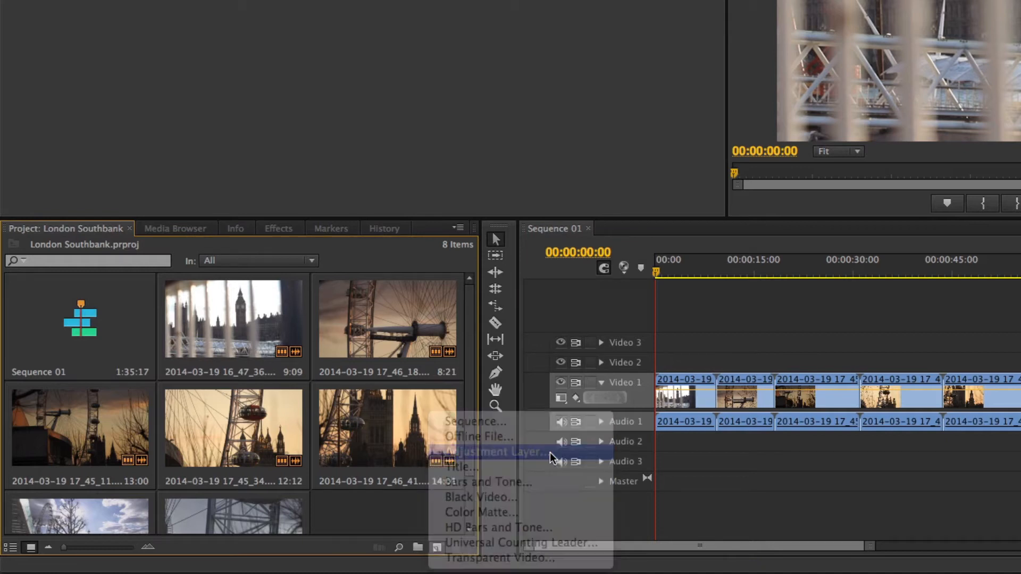
{"action": "left_click", "coordinate": [495, 452]}
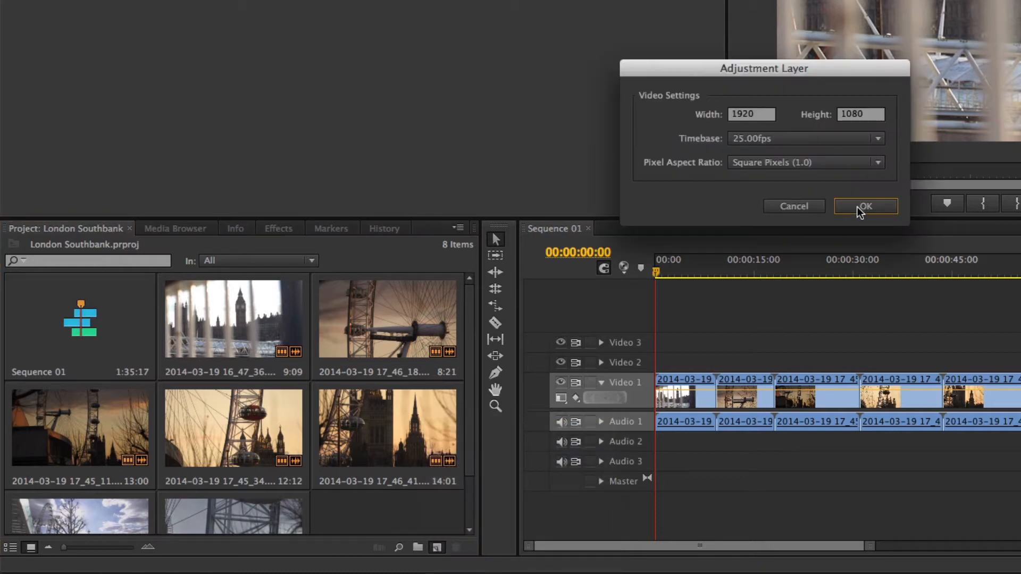
{"action": "left_click", "coordinate": [866, 206]}
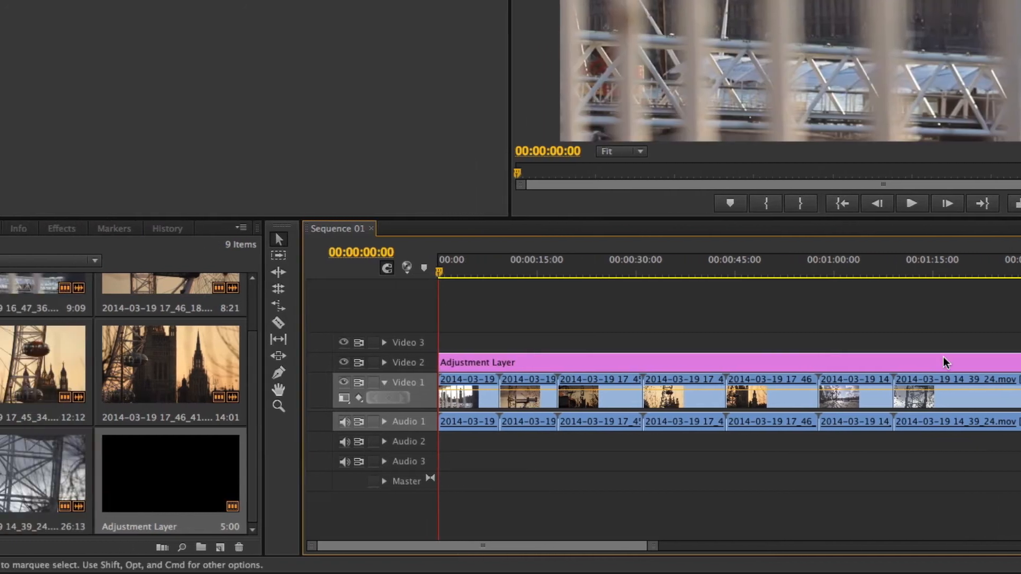
{"action": "left_click", "coordinate": [277, 228]}
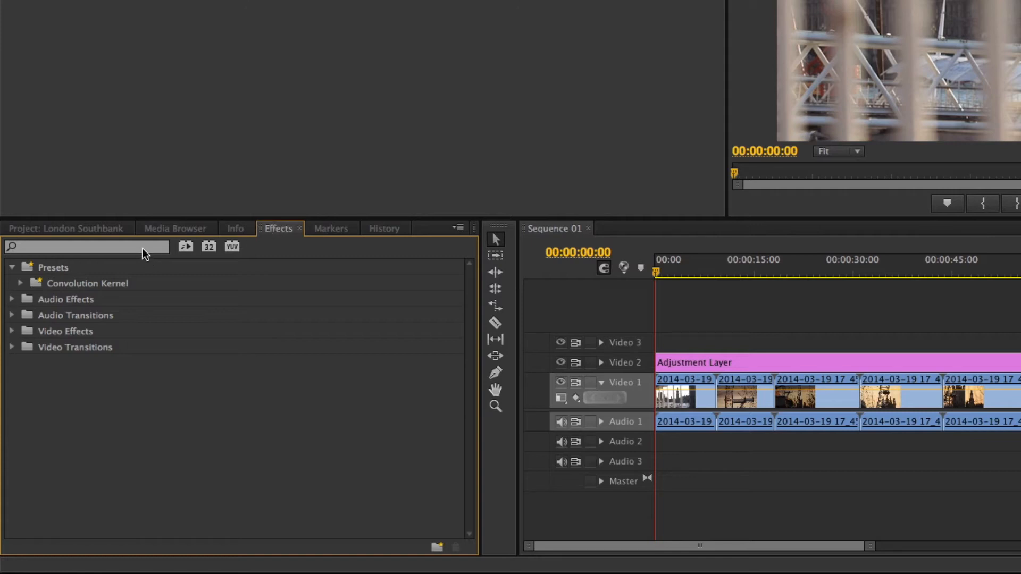
Search the Effects panel for 'gau' to find Gaussian Blur.
{"action": "type", "text": "ga"}
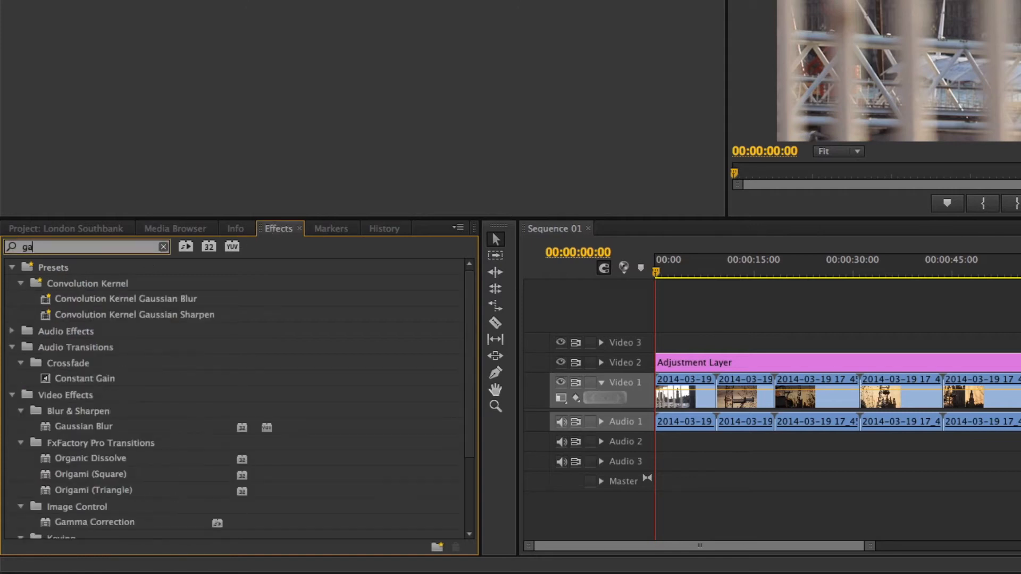
{"action": "type", "text": "u"}
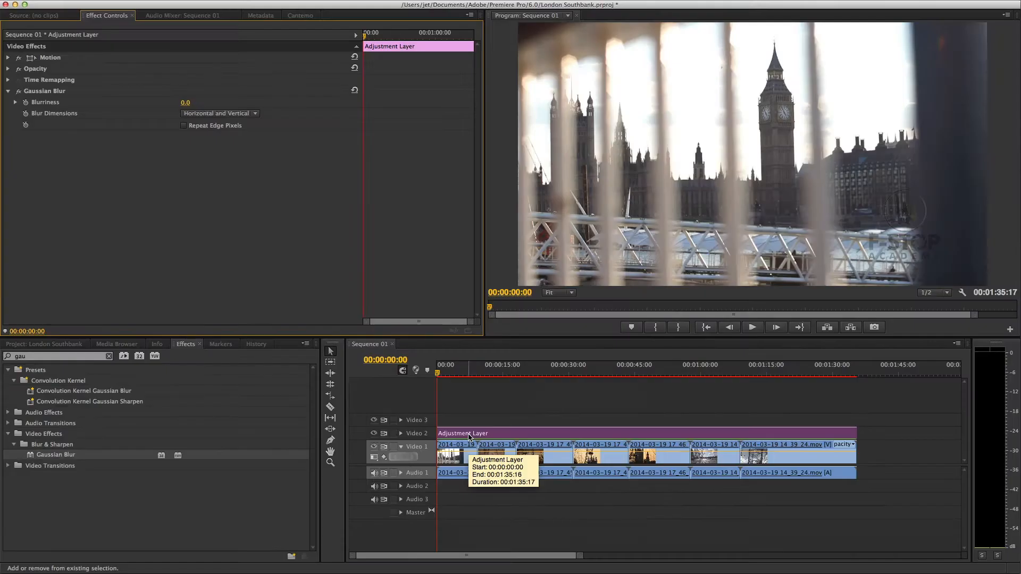
{"action": "mouse_move", "coordinate": [127, 213]}
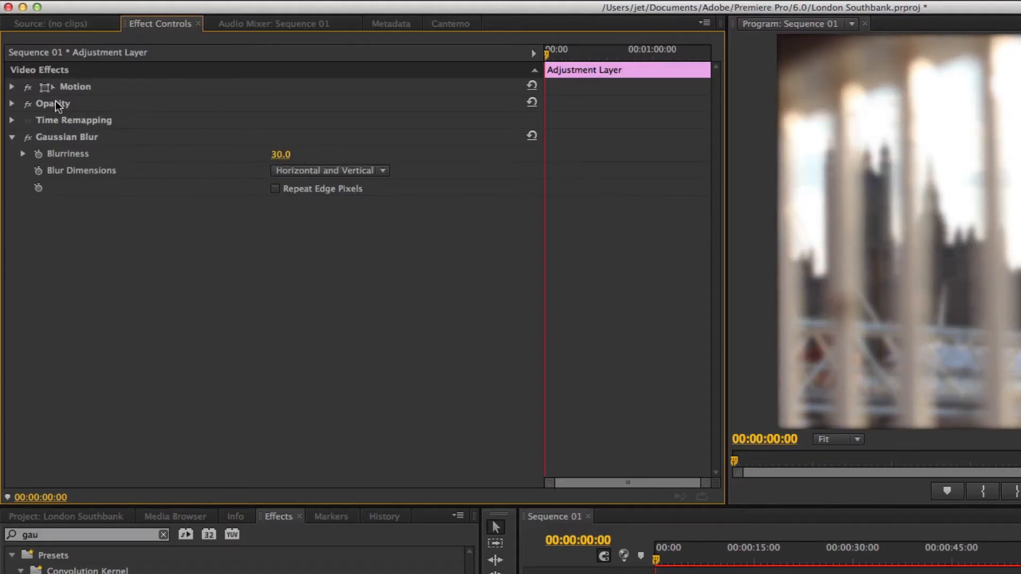
Set the adjustment layer to Overlay blend mode at 50% opacity.
{"action": "left_click", "coordinate": [12, 103]}
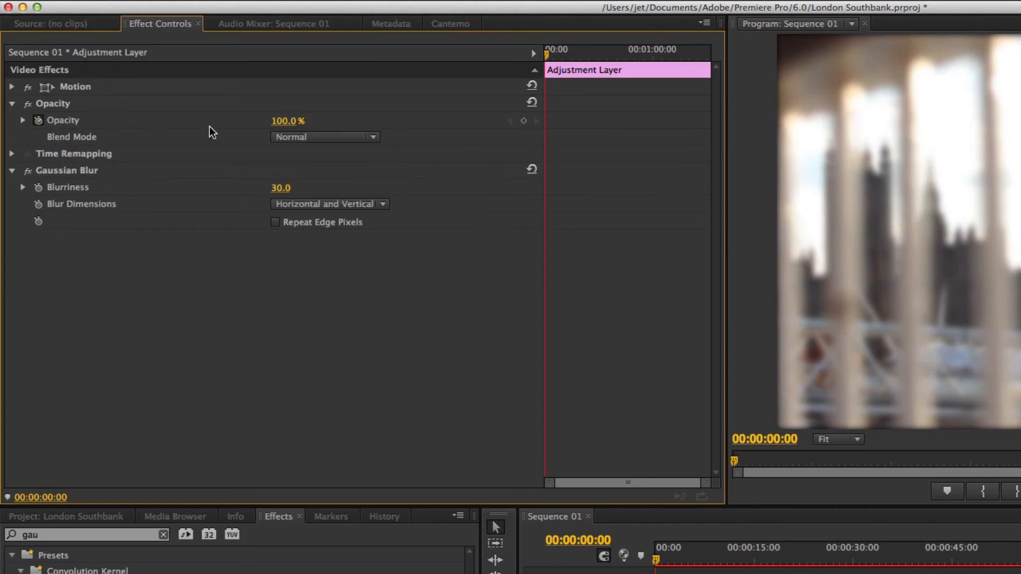
{"action": "left_click", "coordinate": [324, 137]}
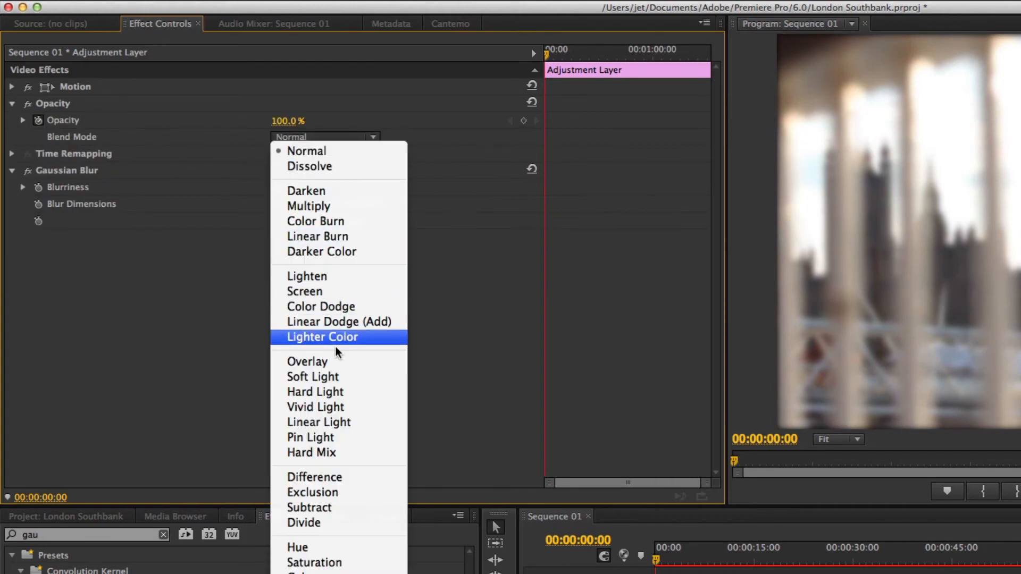
{"action": "left_click", "coordinate": [307, 361]}
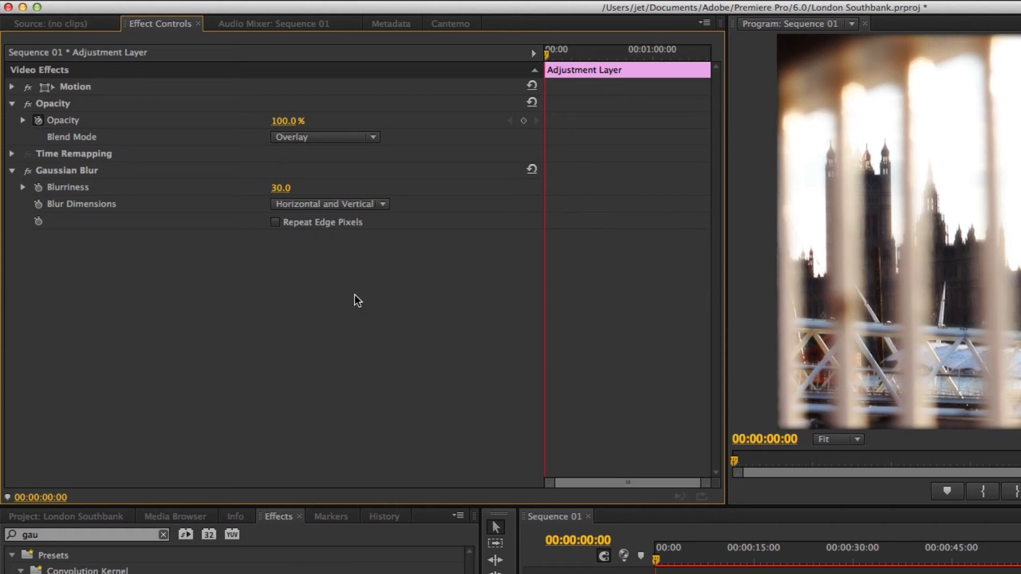
{"action": "double_click", "coordinate": [287, 121]}
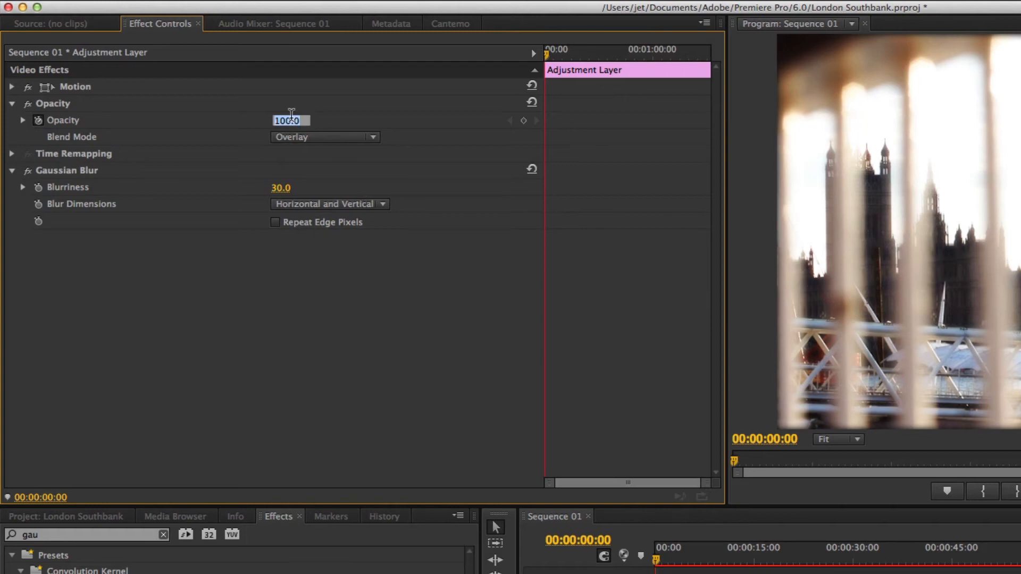
{"action": "type", "text": "50"}
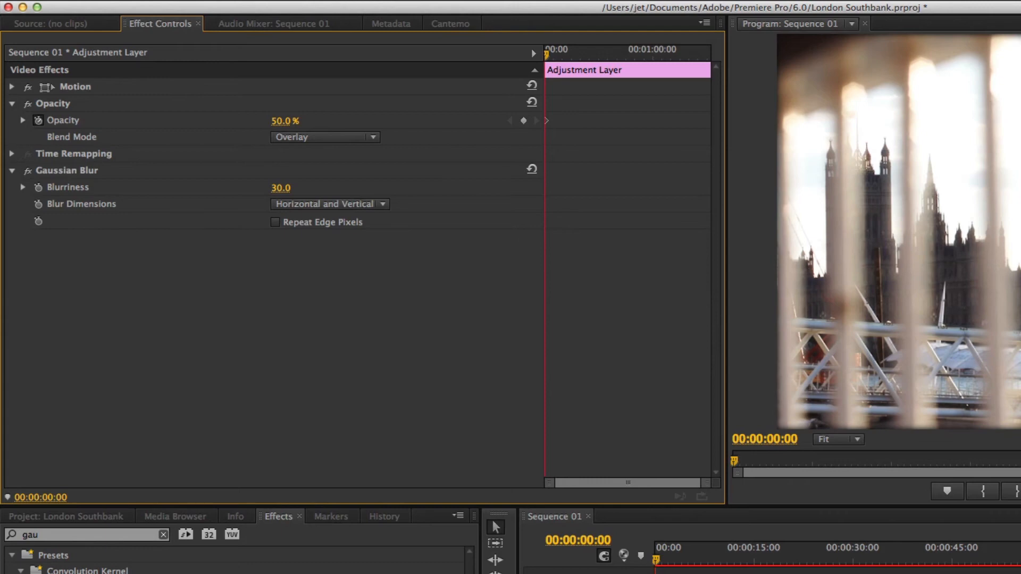
{"action": "left_click", "coordinate": [511, 373]}
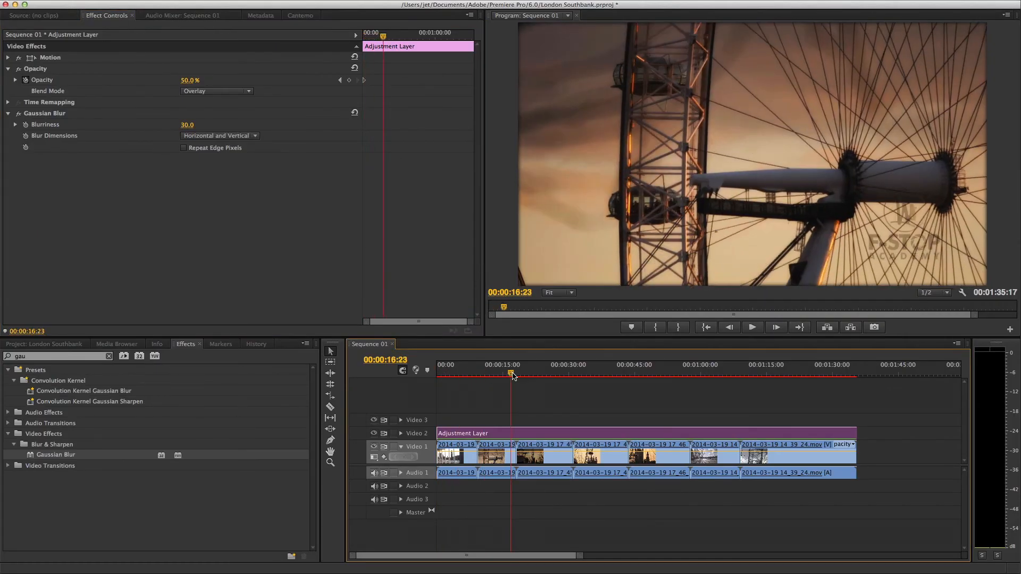
Preview the sequence at 1:08 and 1:21, then view Cantemo's Shared Storage files.
{"action": "left_click", "coordinate": [738, 373]}
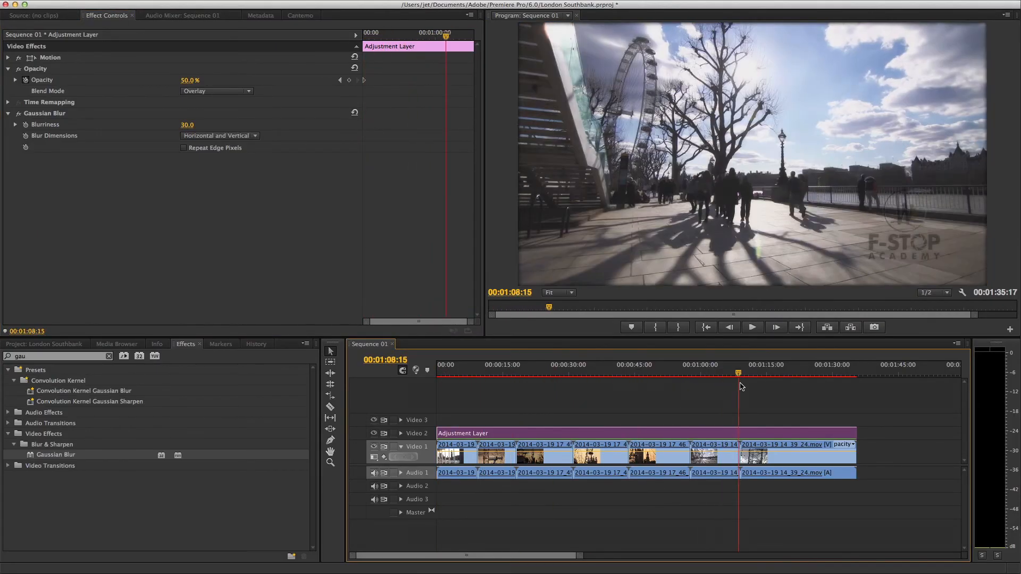
{"action": "left_click", "coordinate": [790, 374]}
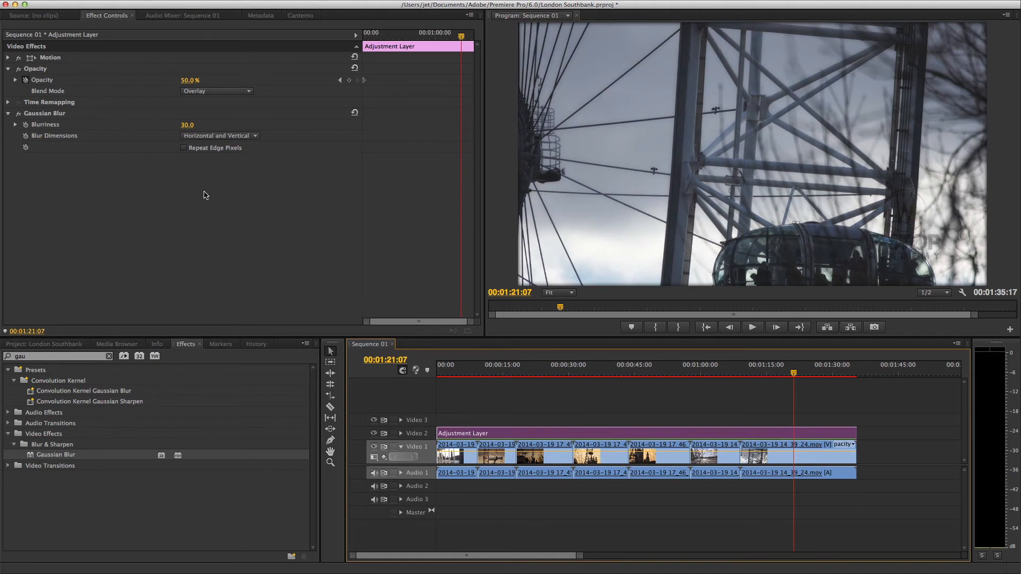
{"action": "left_click", "coordinate": [300, 15]}
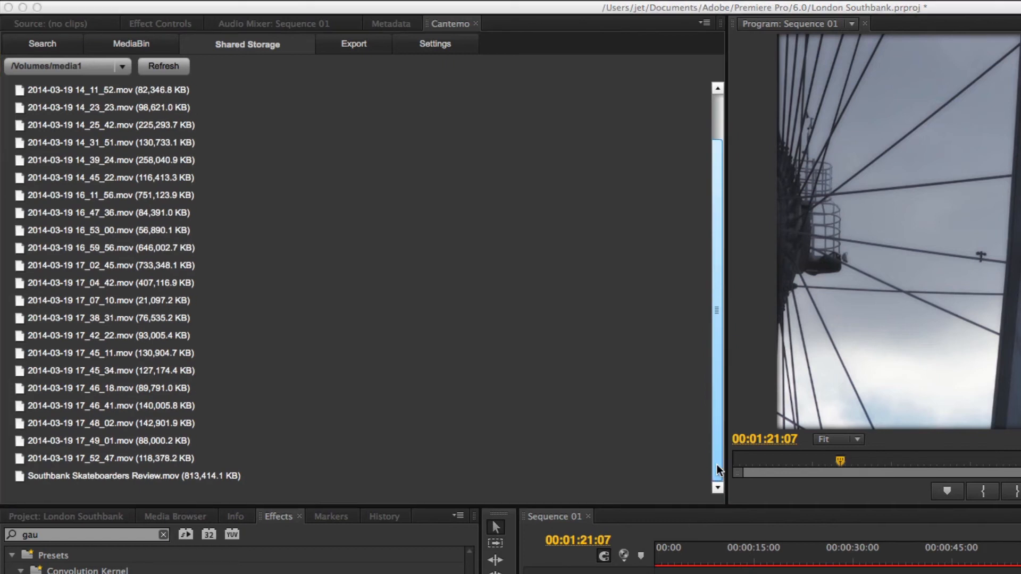
{"action": "scroll", "scroll_direction": "up", "scroll_amount": 3}
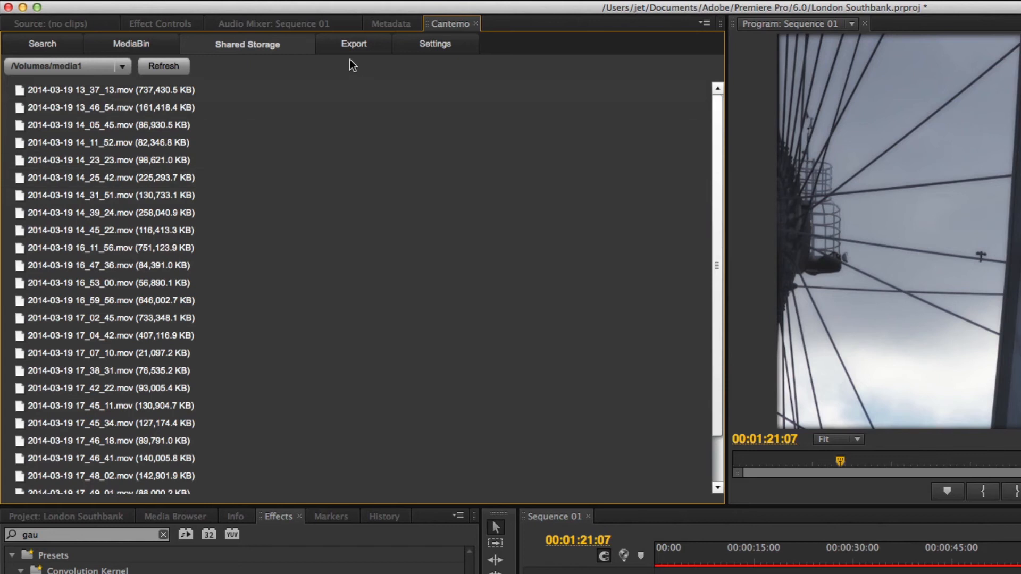
Start a Cantemo export with filename London_Eye_Perspectives.mov.
{"action": "left_click", "coordinate": [353, 43]}
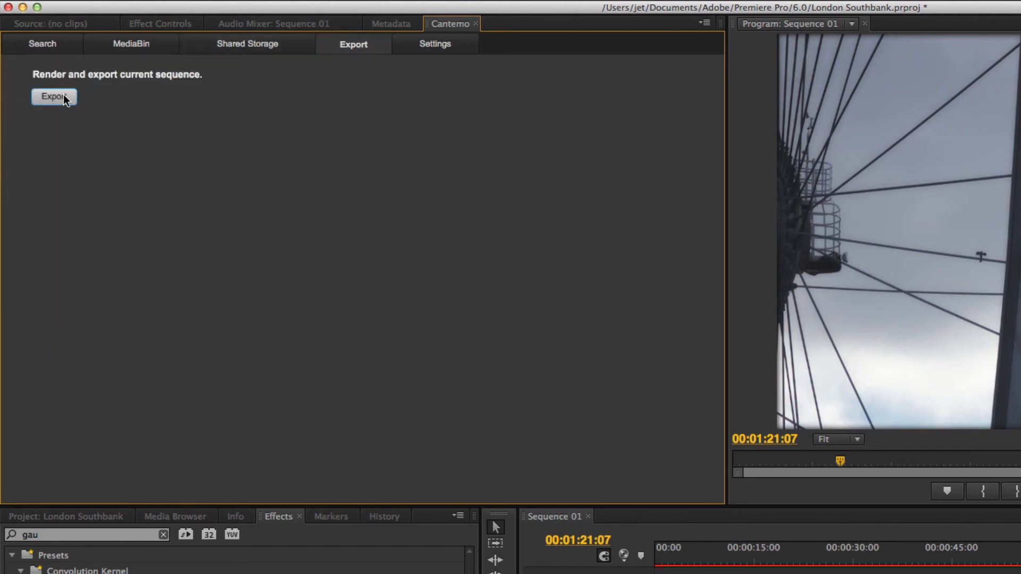
{"action": "left_click", "coordinate": [54, 97]}
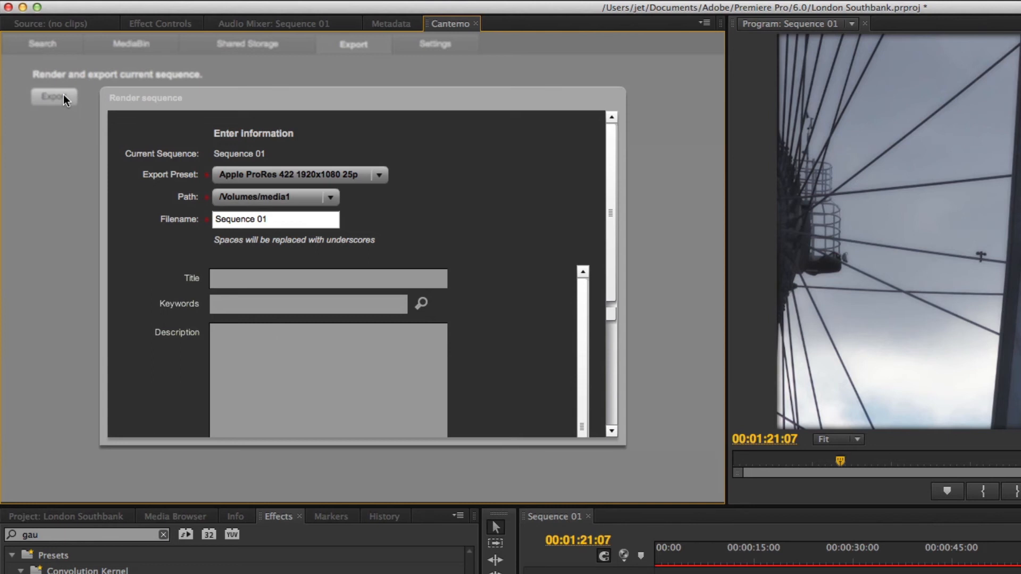
{"action": "left_click", "coordinate": [274, 219]}
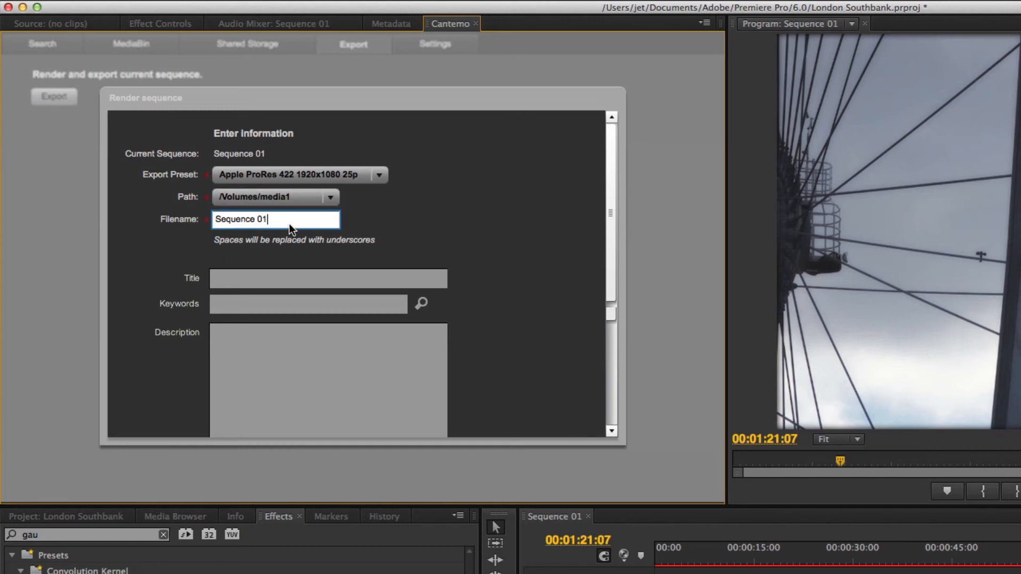
{"action": "type", "text": "London_"}
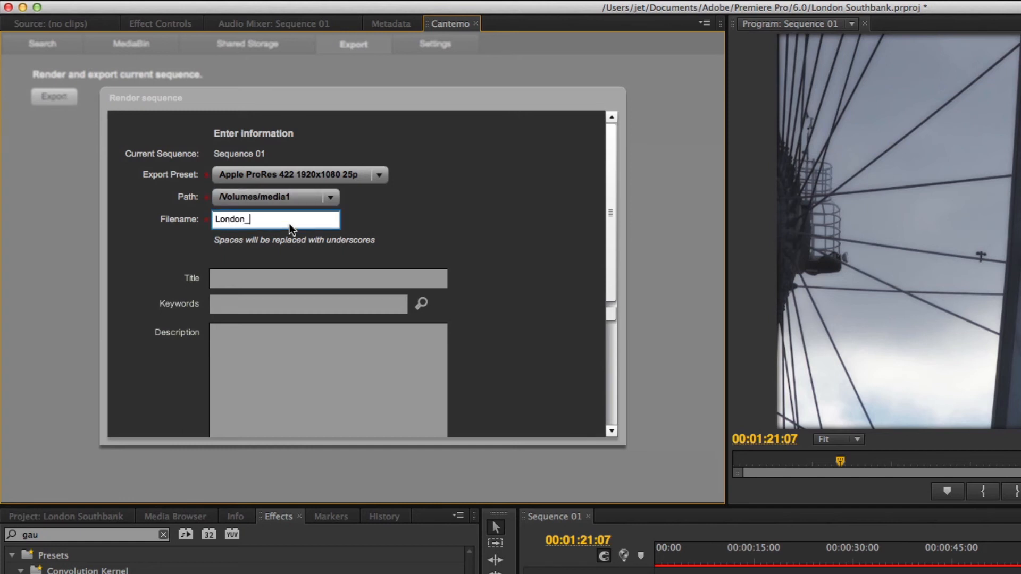
{"action": "type", "text": "Eye_Perspectives.mo"}
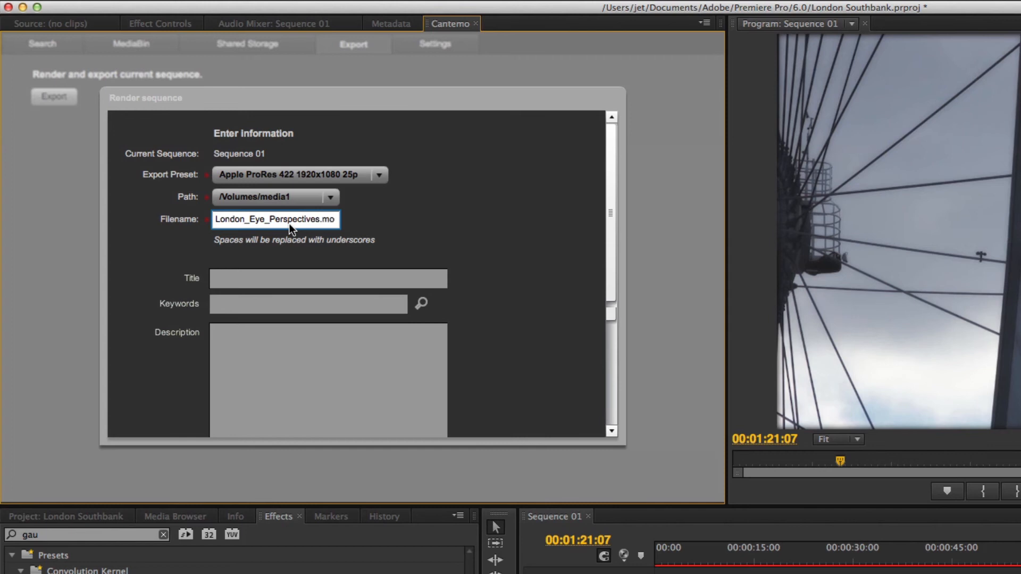
Fill in the title, keywords London, London Eye, Southbank, and a Southbank description.
{"action": "type", "text": "London Eye Perspectives"}
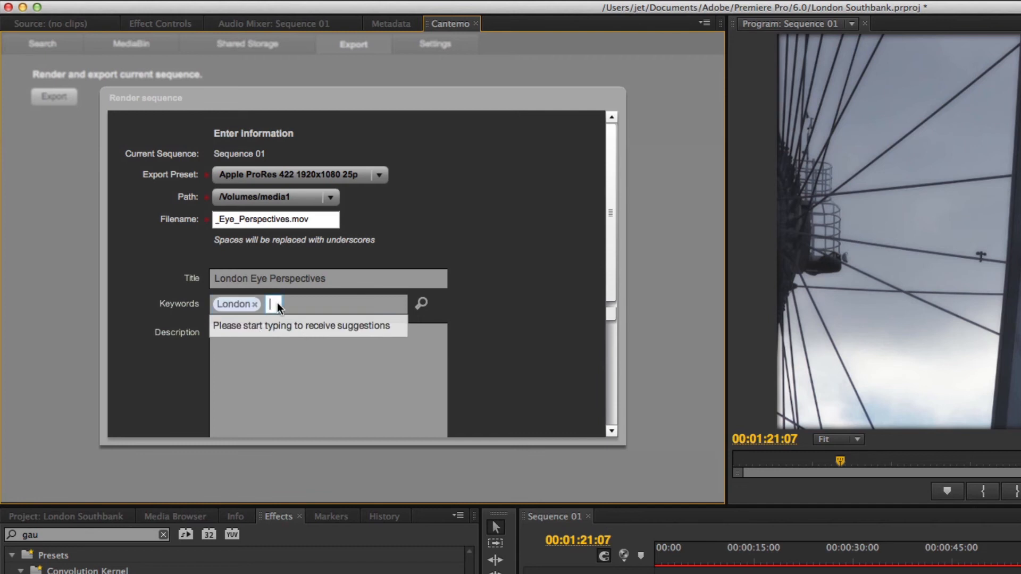
{"action": "type", "text": "London Eye"}
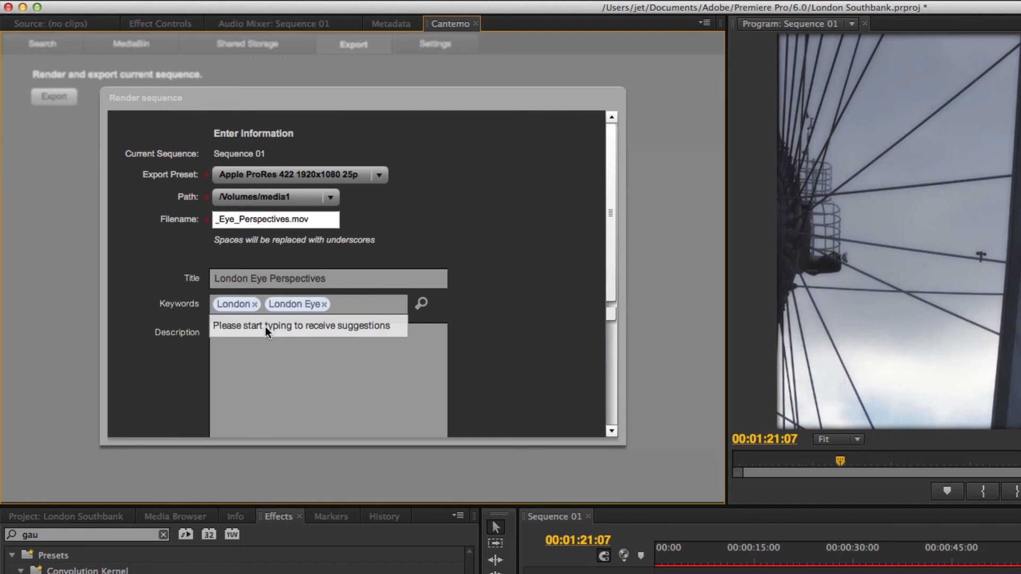
{"action": "type", "text": "Southbank"}
{"action": "left_click", "coordinate": [328, 380]}
{"action": "type", "text": "V"}
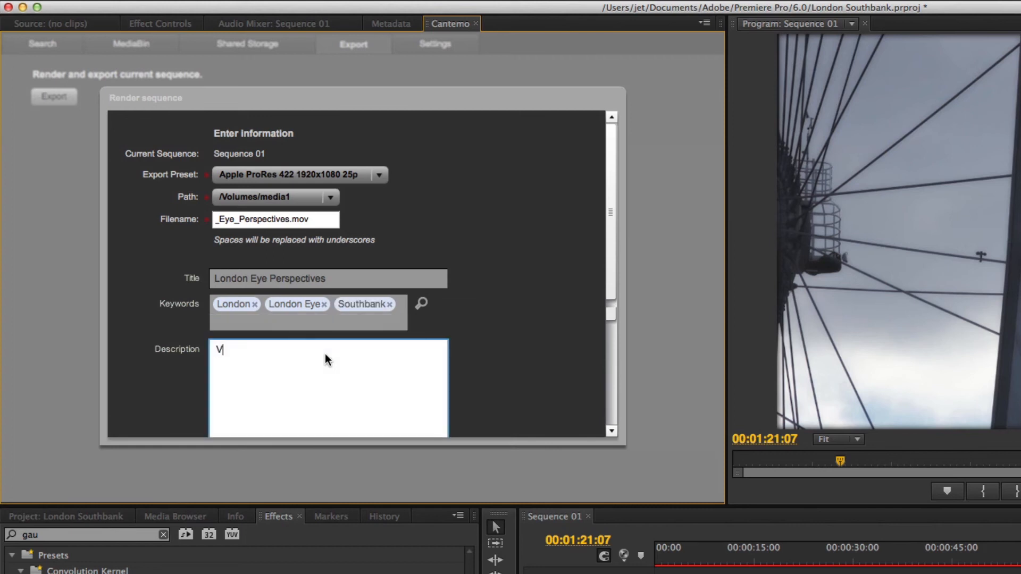
{"action": "type", "text": "iews of the London Eye on Sou"}
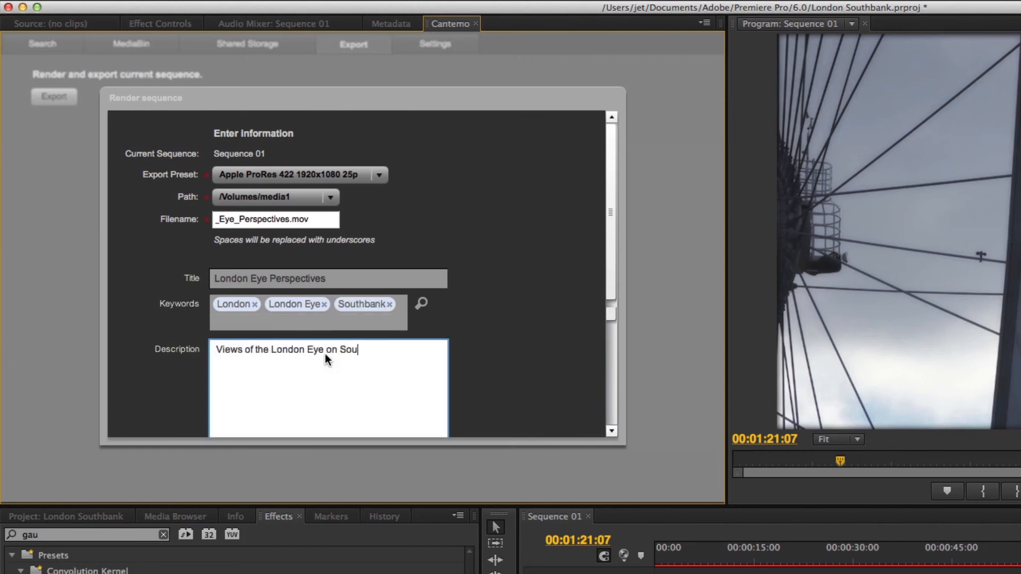
{"action": "type", "text": "thbank."}
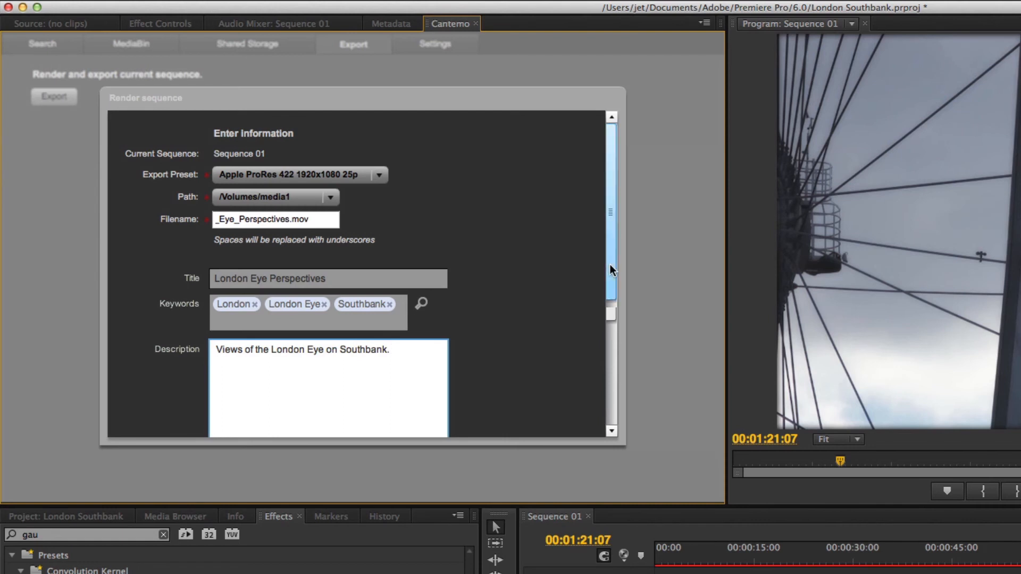
Export the London Eye sequence to Cantemo Portal and acknowledge the import-started success message.
{"action": "scroll", "scroll_direction": "down", "scroll_amount": 3}
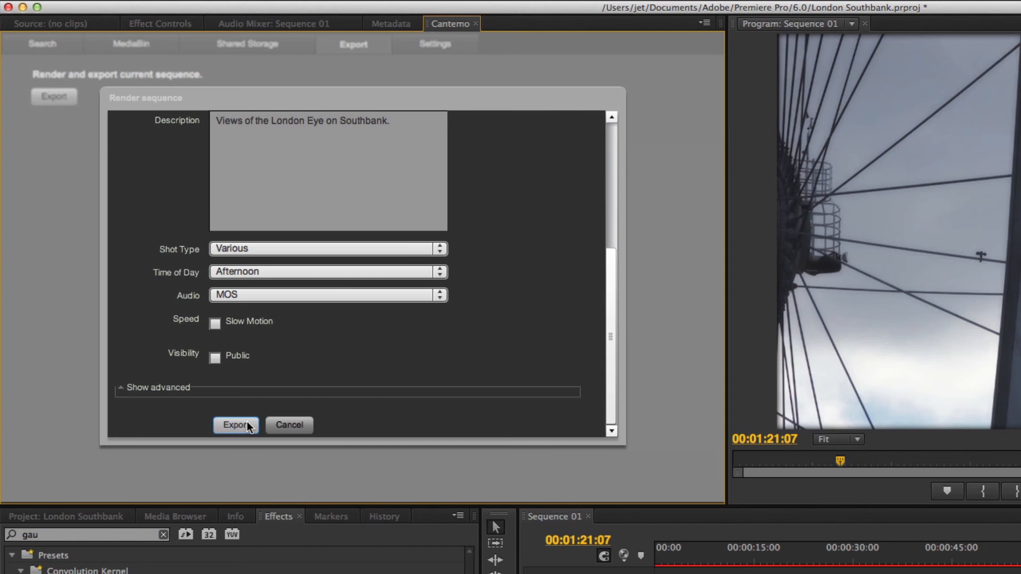
{"action": "left_click", "coordinate": [235, 426]}
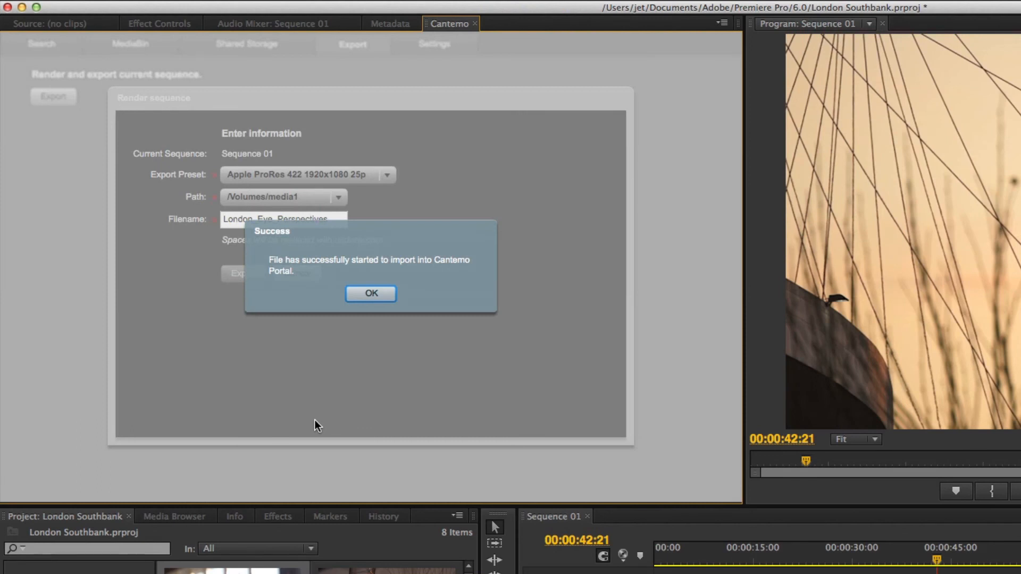
{"action": "left_click", "coordinate": [371, 293]}
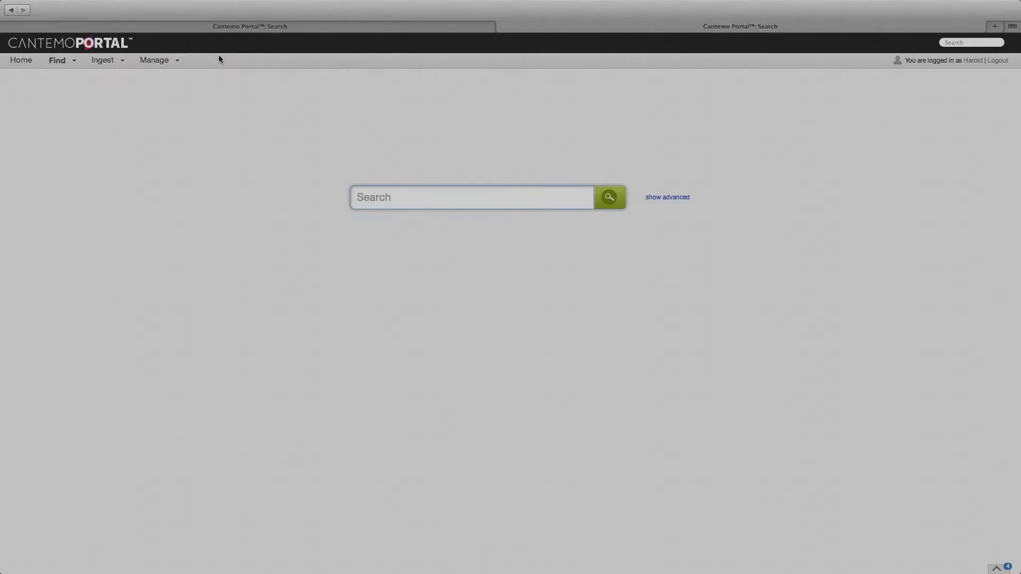
Open the new 'London Eye Perspectives' item from Find > Last 10 Items.
{"action": "left_click", "coordinate": [58, 60]}
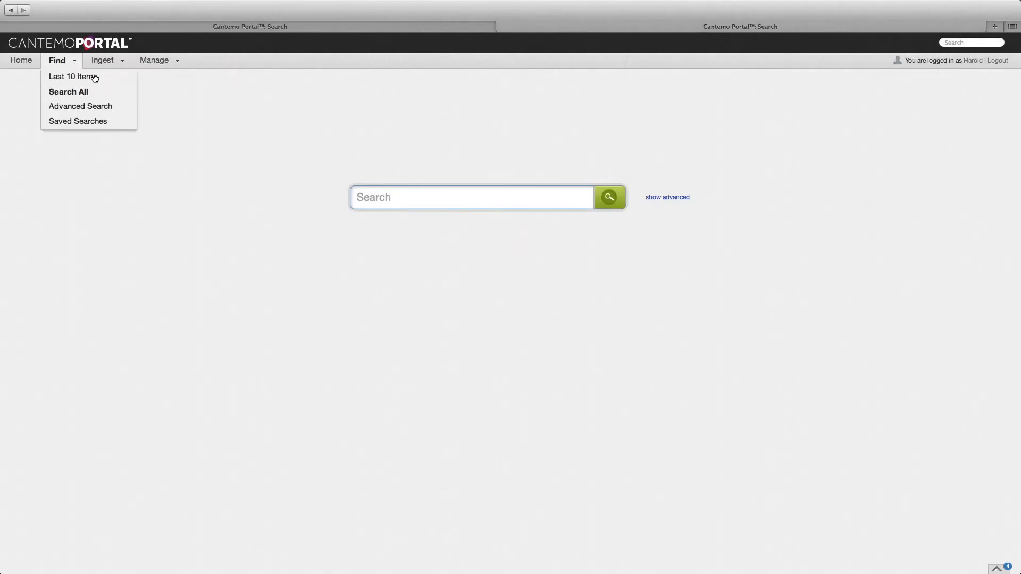
{"action": "left_click", "coordinate": [73, 76]}
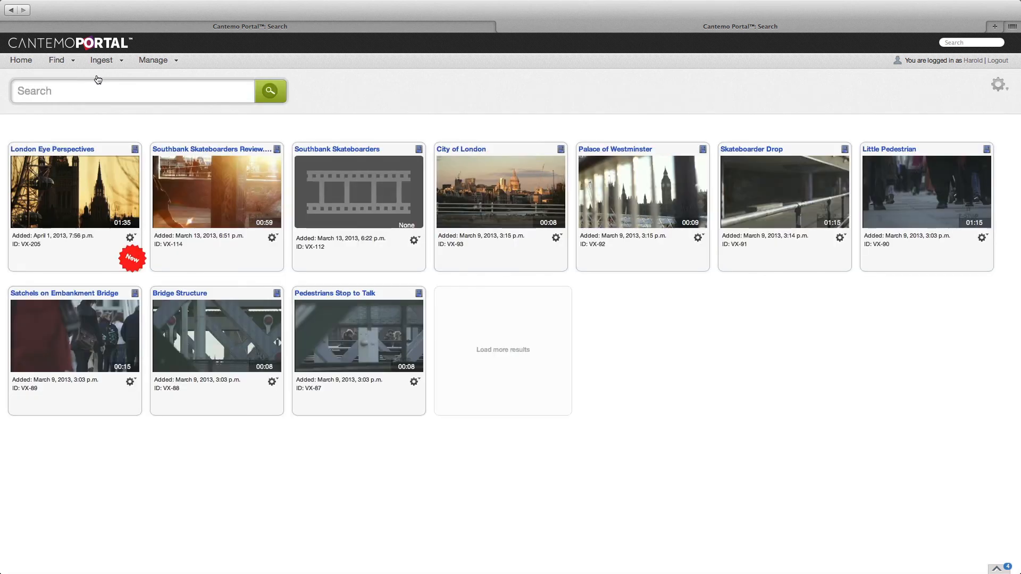
{"action": "mouse_move", "coordinate": [74, 189]}
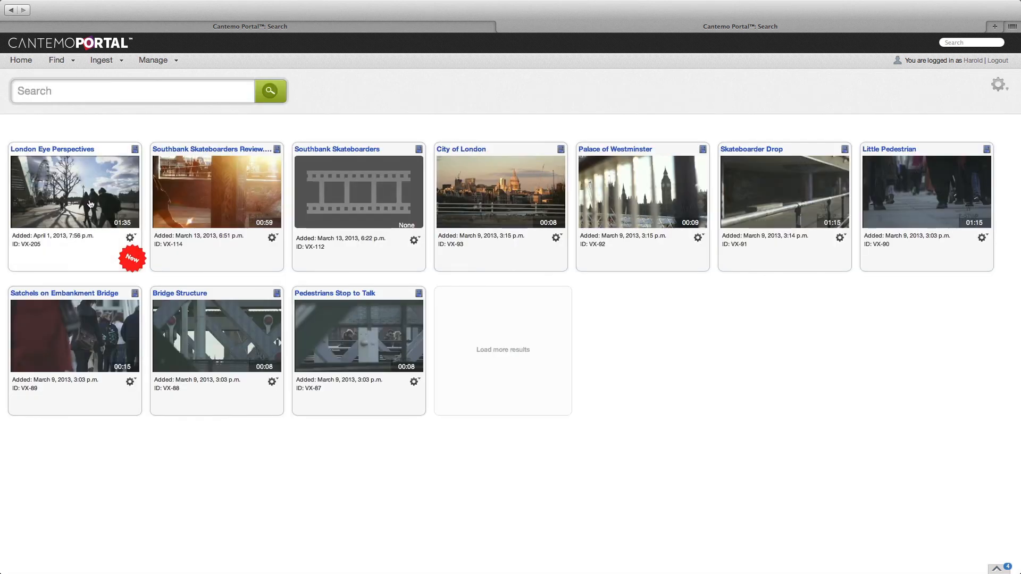
{"action": "left_click", "coordinate": [74, 189]}
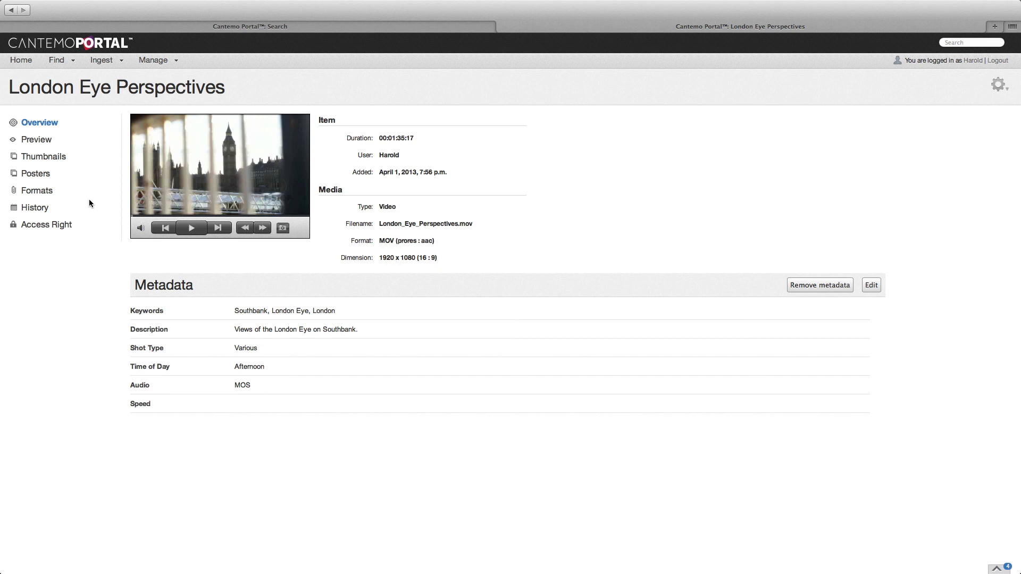
Play the London Eye Perspectives preview to about 1:29, then pause it.
{"action": "left_click", "coordinate": [38, 140]}
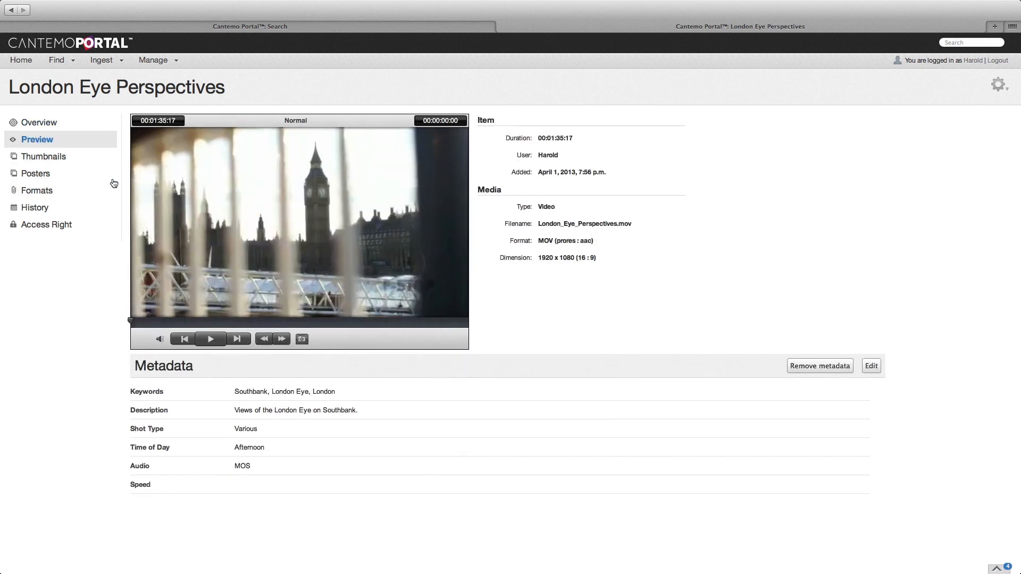
{"action": "left_click", "coordinate": [210, 338]}
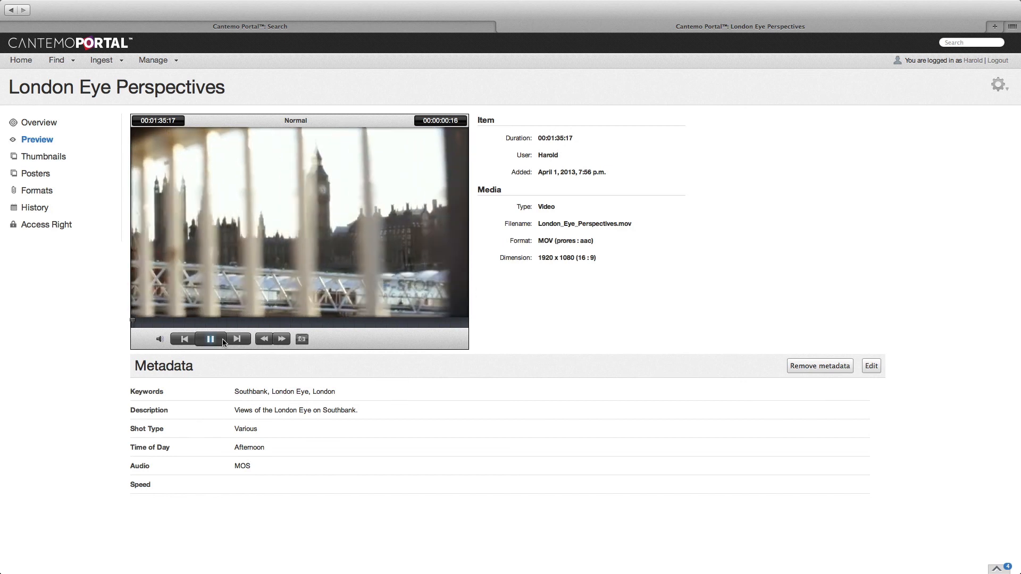
{"action": "scroll", "scroll_direction": "down", "scroll_amount": 3}
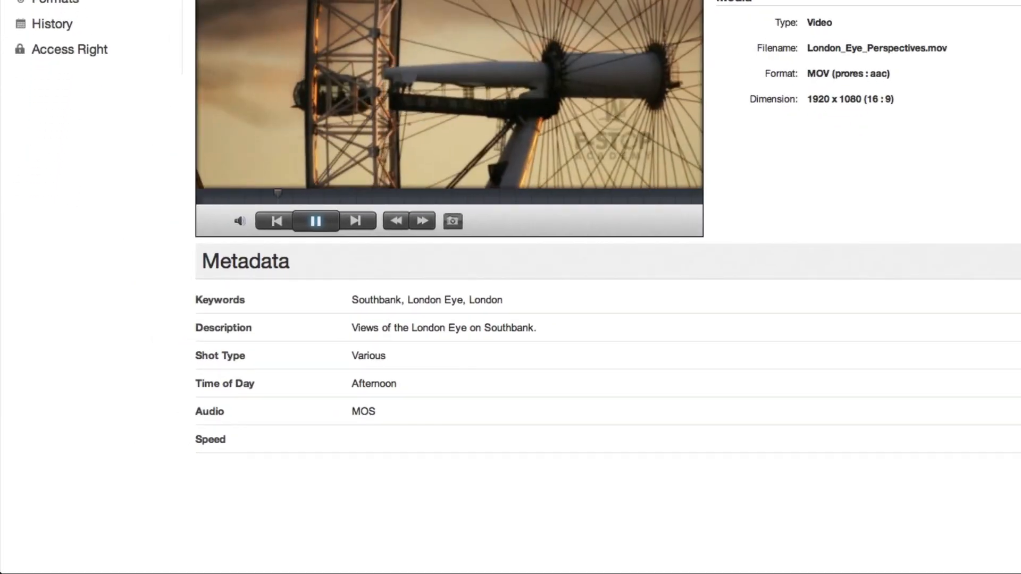
{"action": "scroll", "scroll_direction": "up", "scroll_amount": 3}
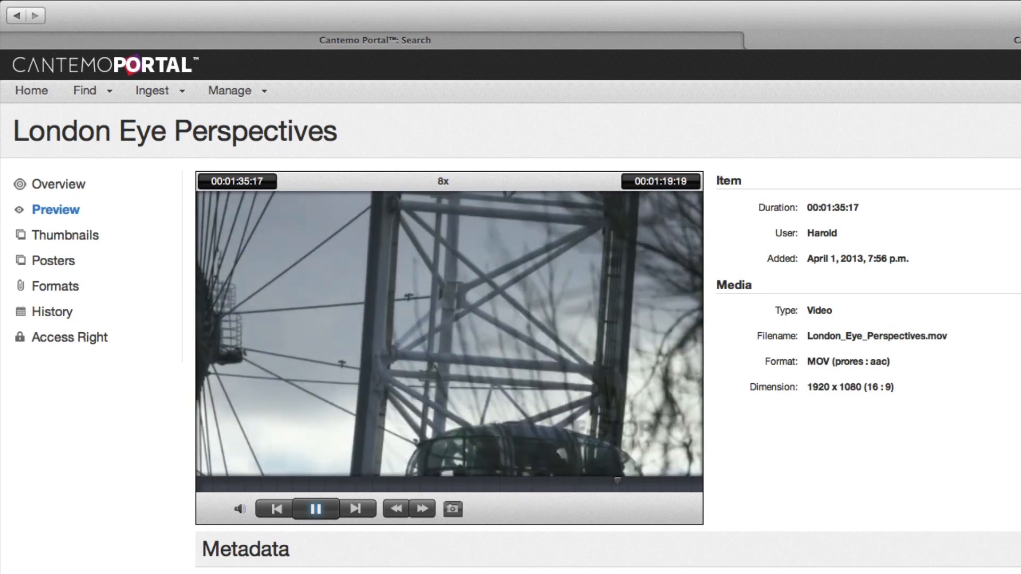
{"action": "left_click", "coordinate": [316, 510]}
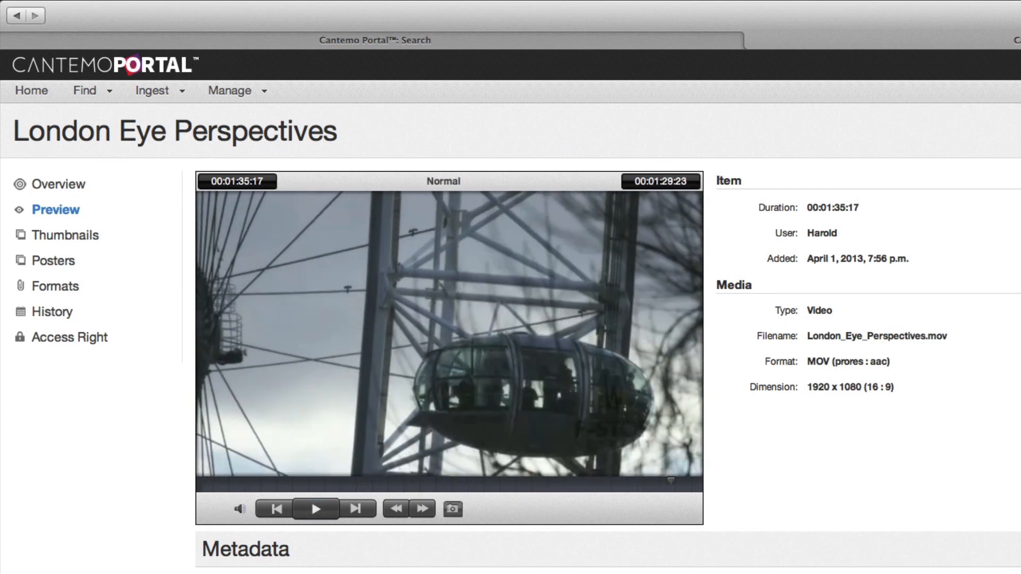